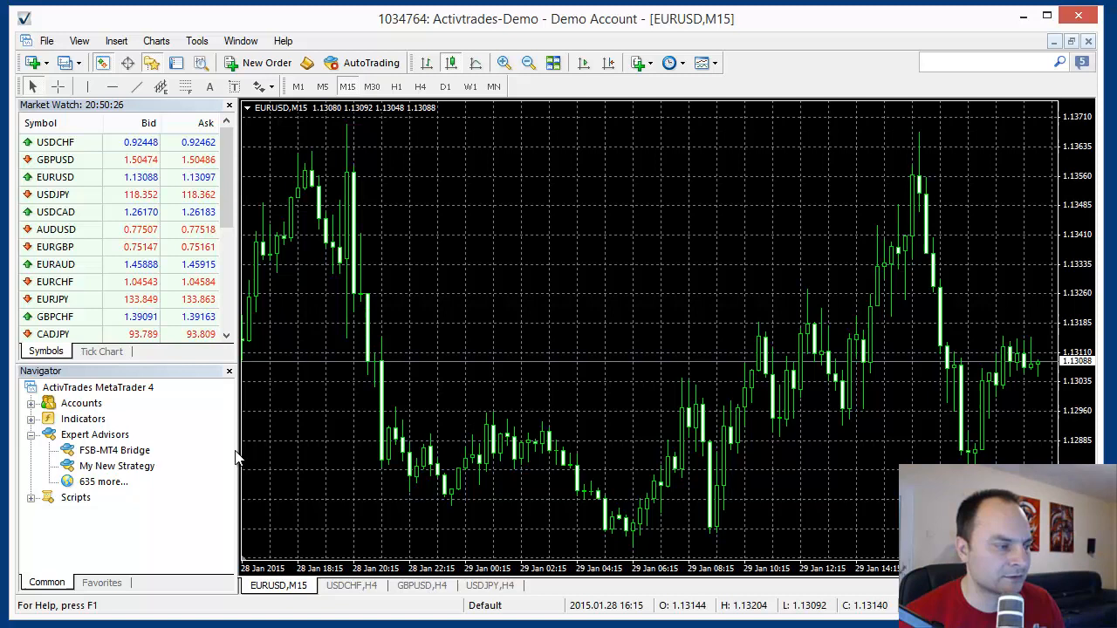
# Select the exported My New Strategy expert advisor in the Navigator.
pyautogui.click(117, 466)
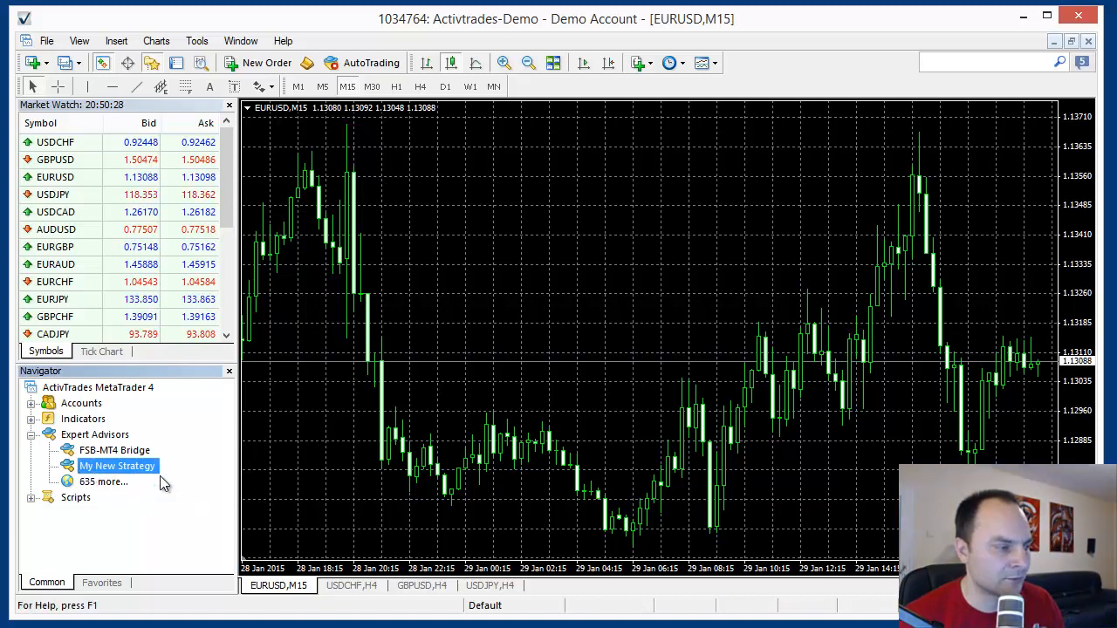
pyautogui.moveTo(200, 475)
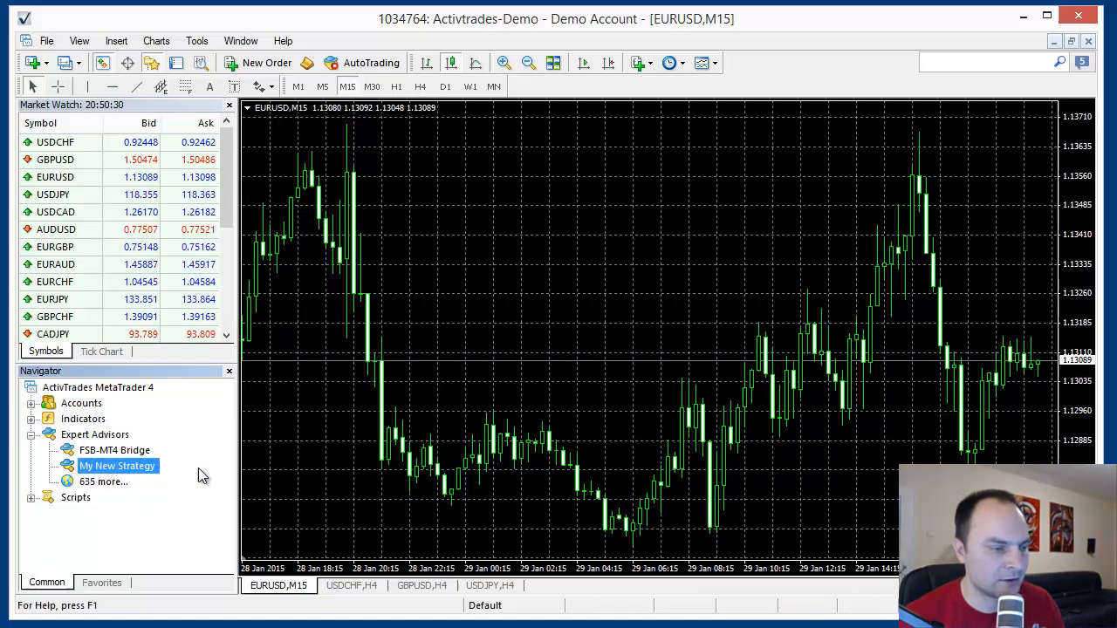
pyautogui.moveTo(559, 443)
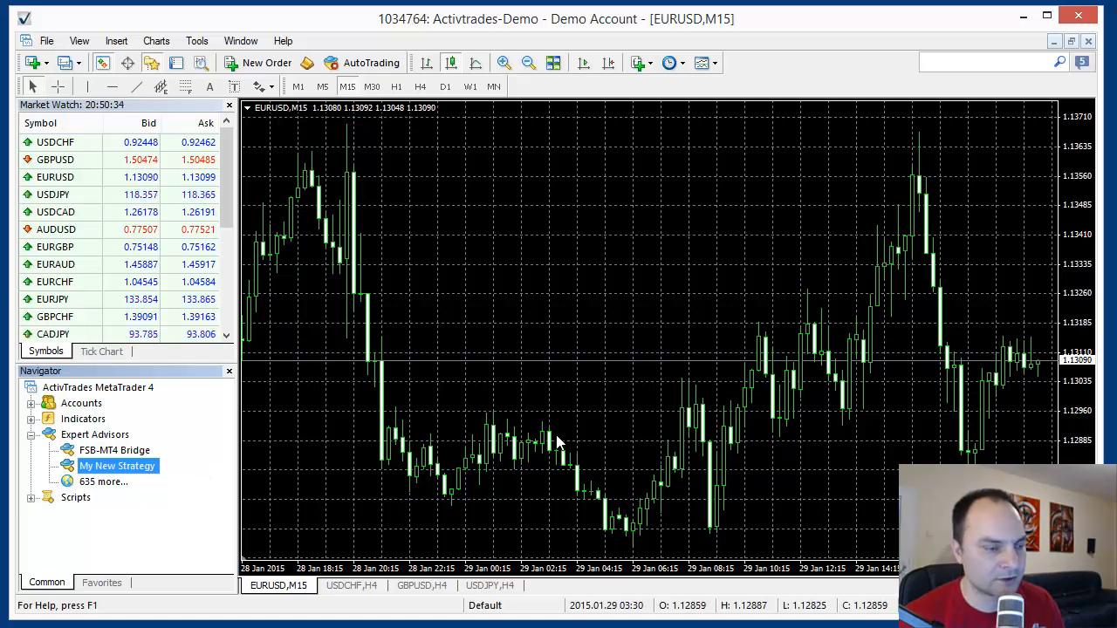
pyautogui.moveTo(535, 478)
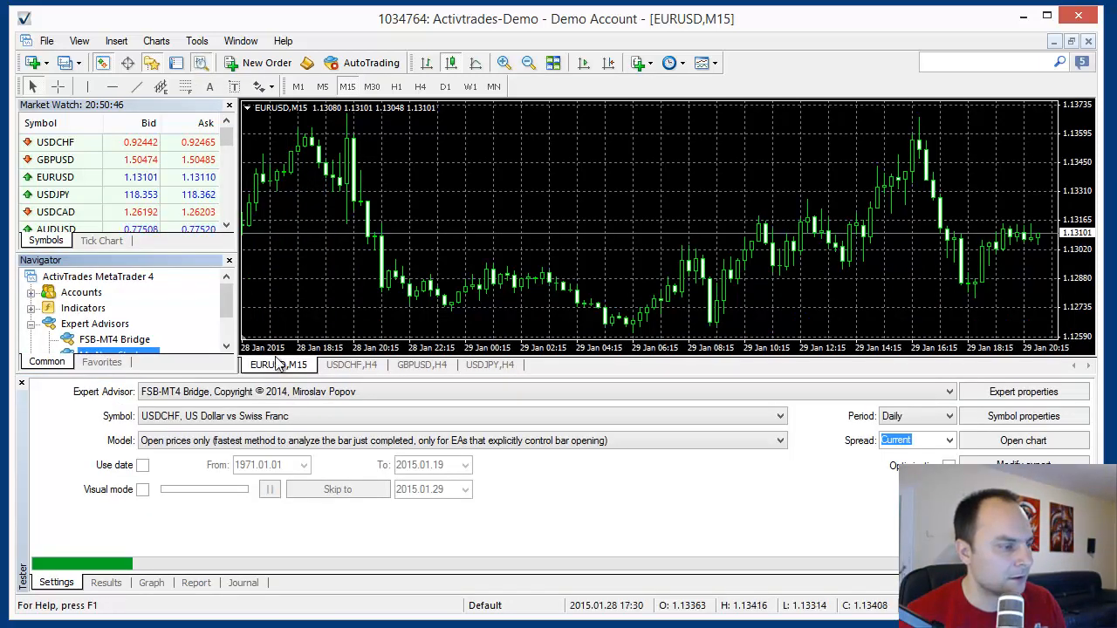
# Choose My New Strategy as the tested expert and enable Visual mode.
pyautogui.click(947, 391)
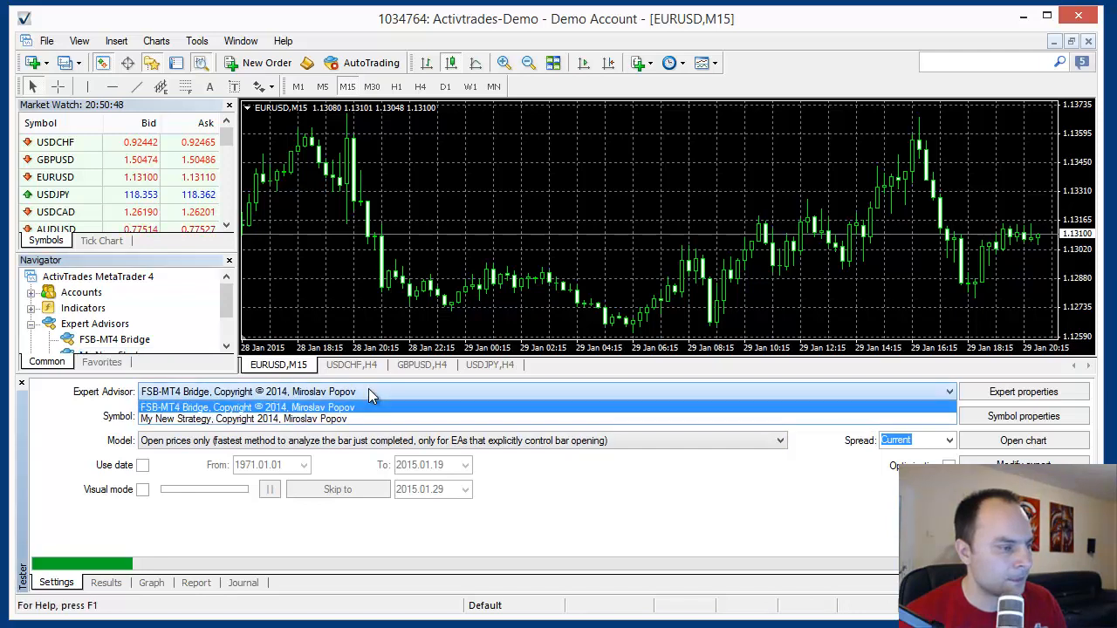
pyautogui.click(245, 419)
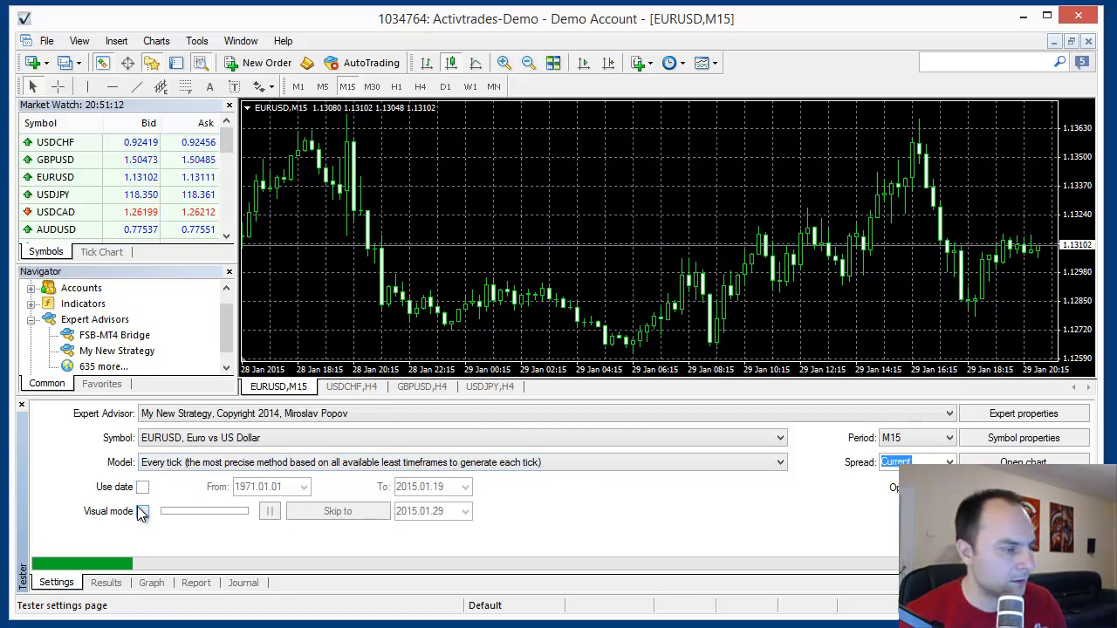
pyautogui.click(143, 512)
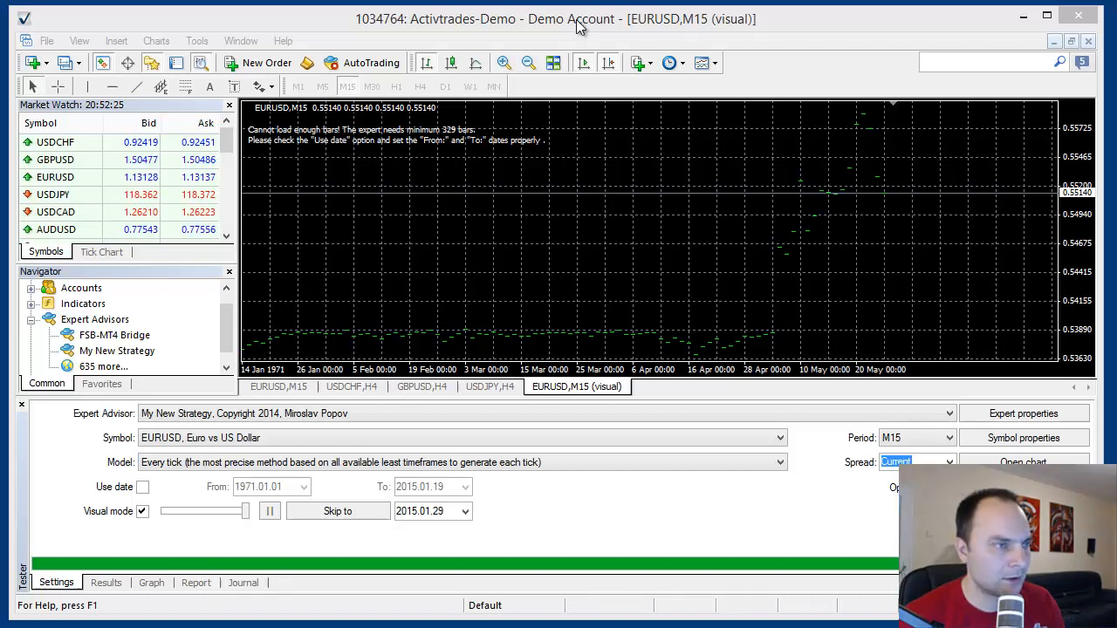
pyautogui.moveTo(410, 155)
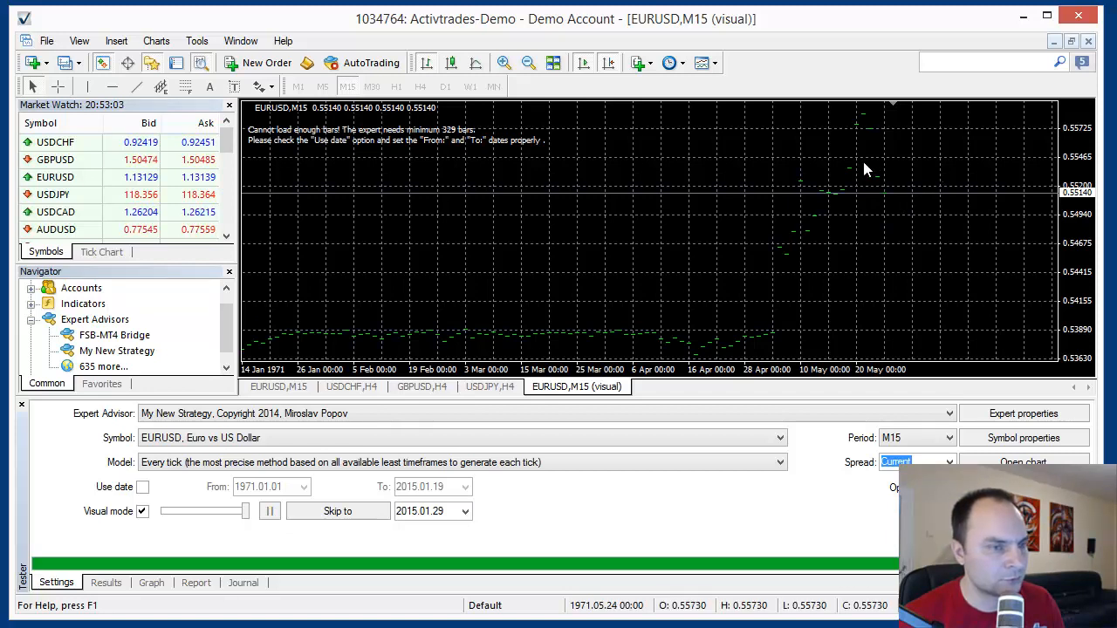
pyautogui.moveTo(496, 341)
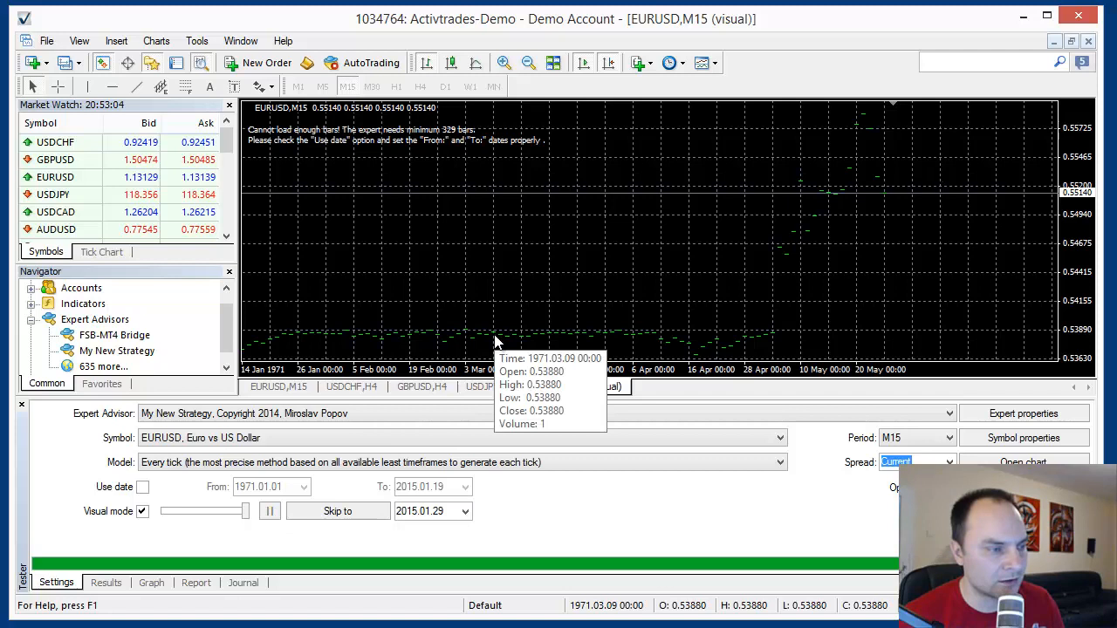
pyautogui.moveTo(792, 259)
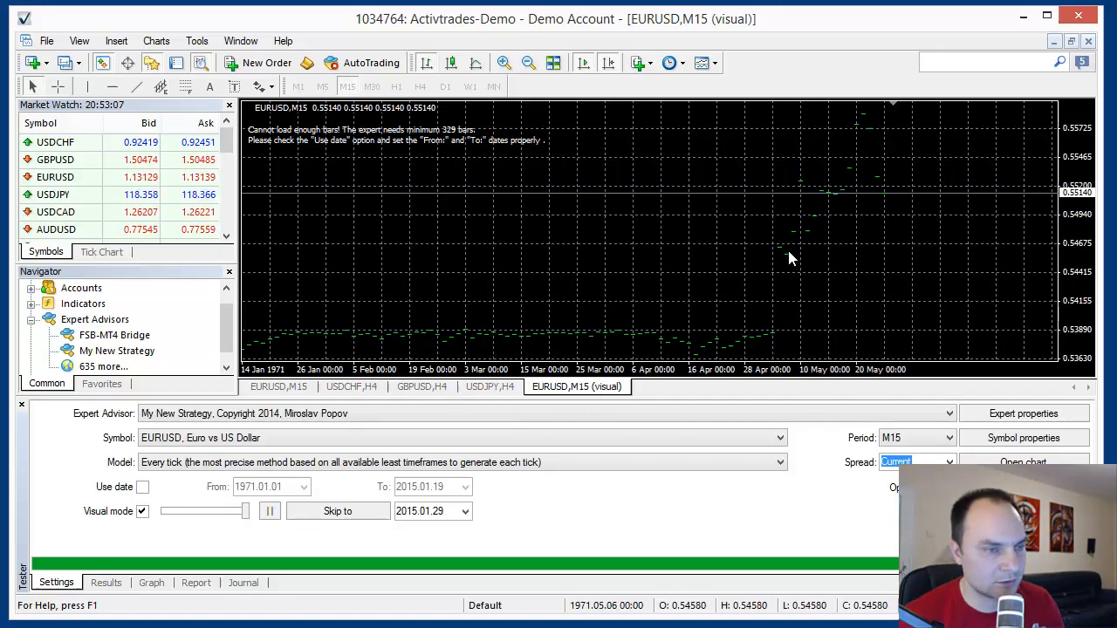
pyautogui.moveTo(795, 244)
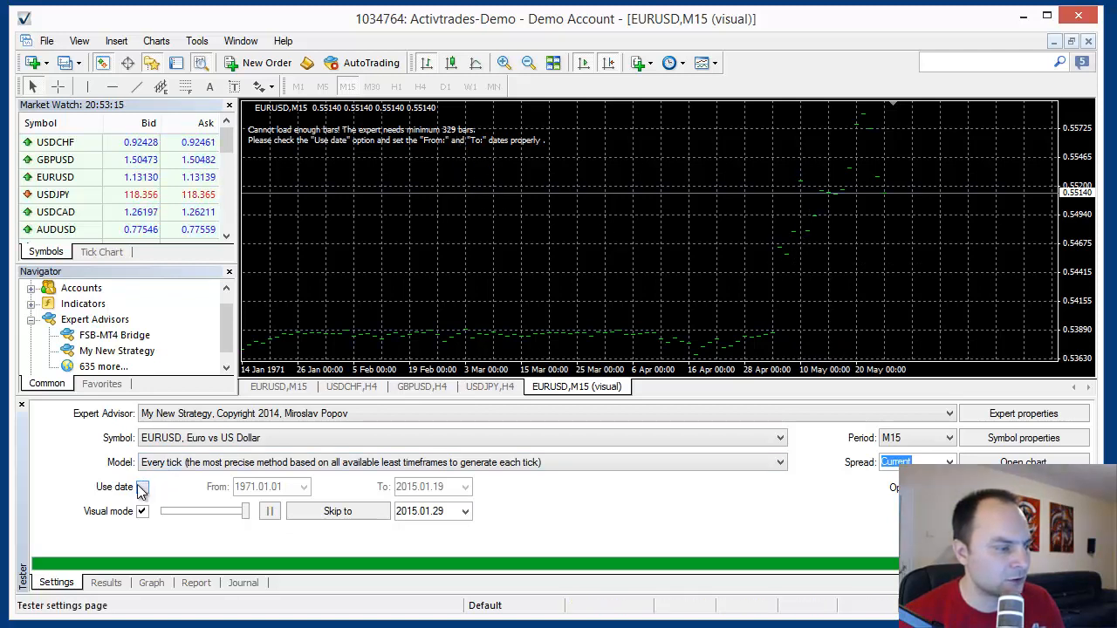
# Enable the Use date option to restrict the test to a date range.
pyautogui.click(143, 486)
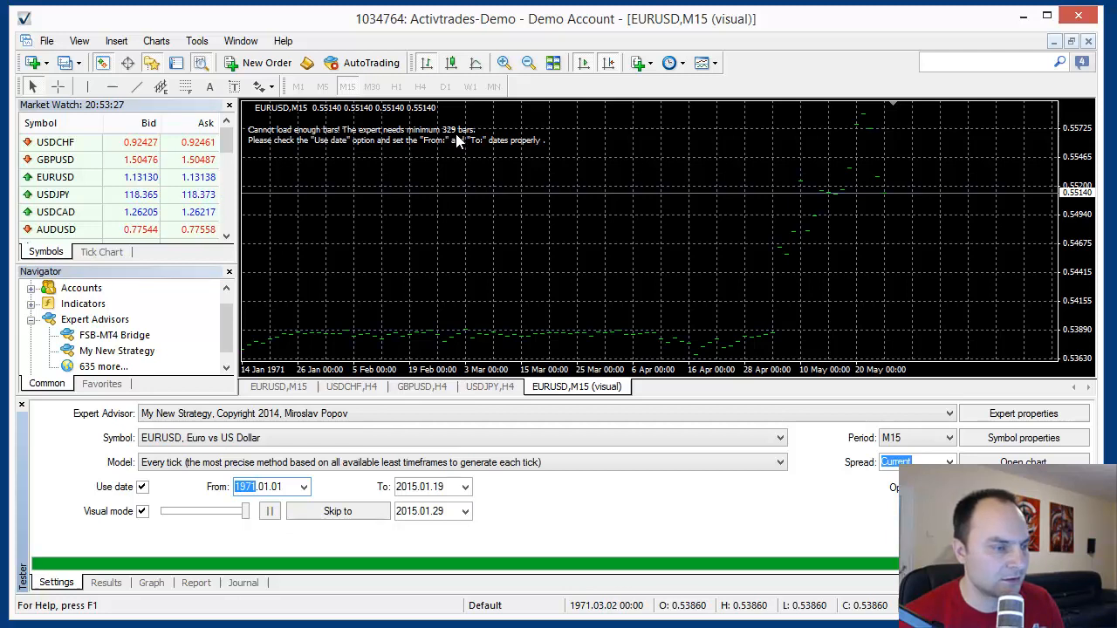
pyautogui.moveTo(691, 273)
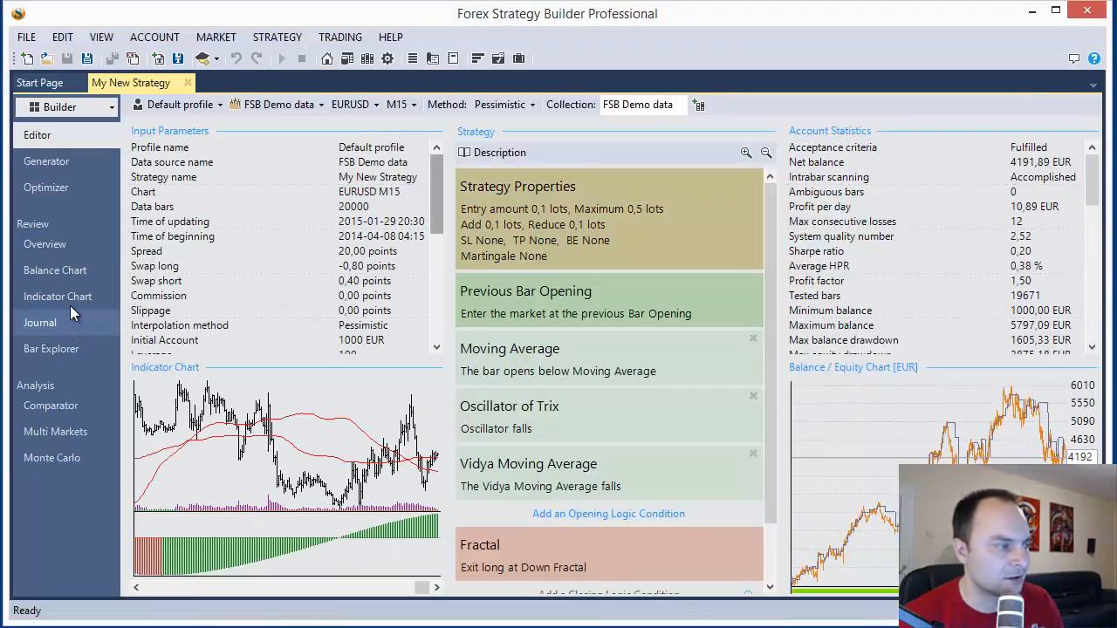
# Show the strategy's trade journal and scroll through its 2014 EURUSD positions.
pyautogui.click(41, 323)
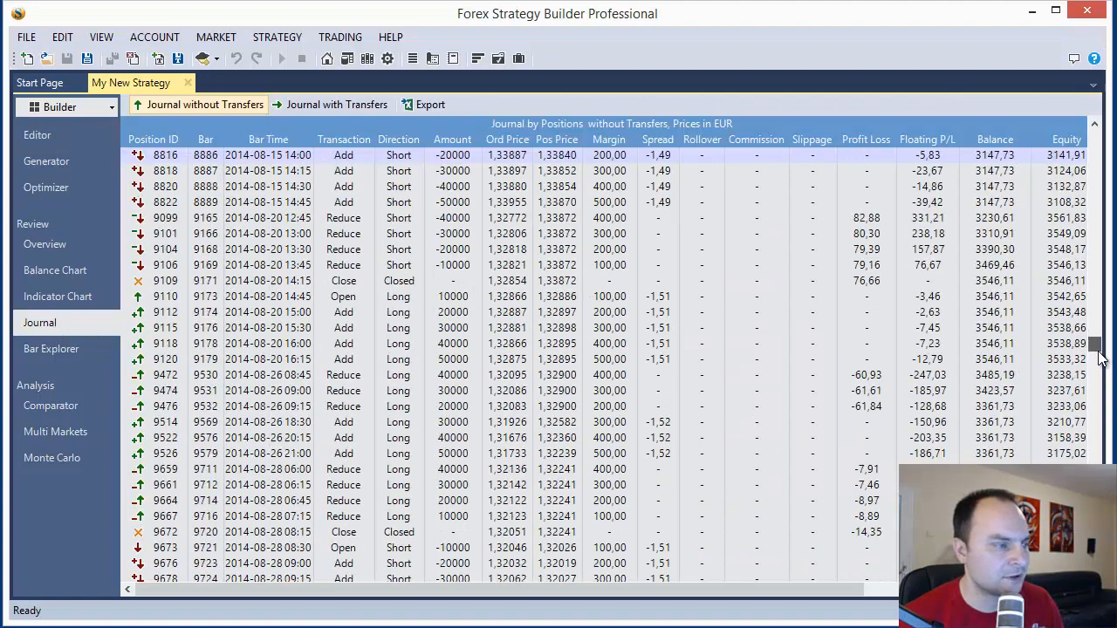
pyautogui.scroll(-3)
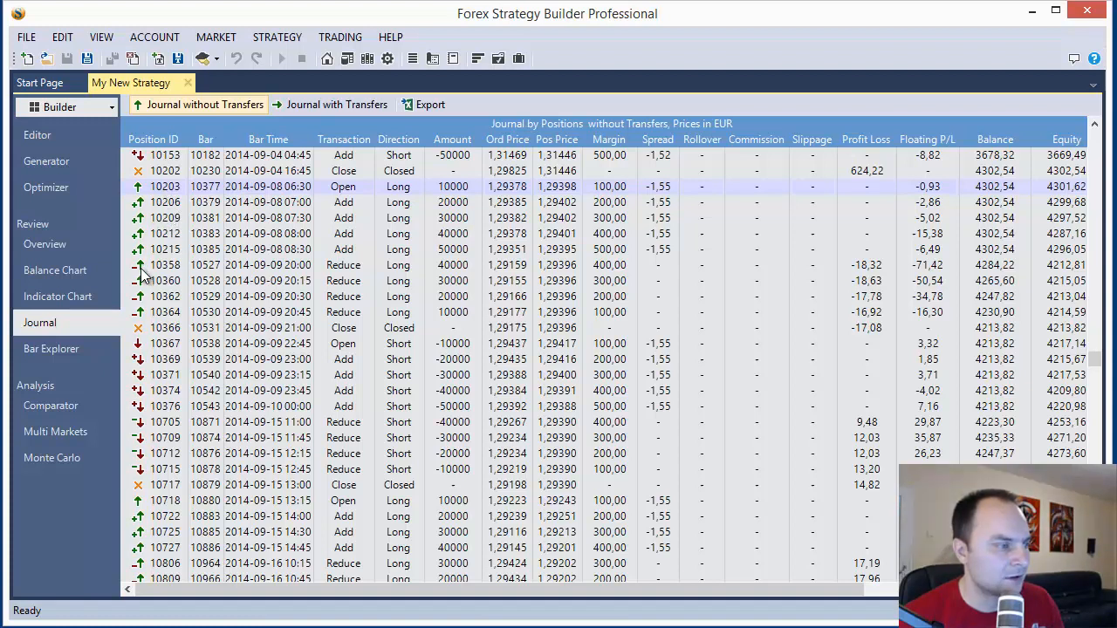
pyautogui.moveTo(305, 310)
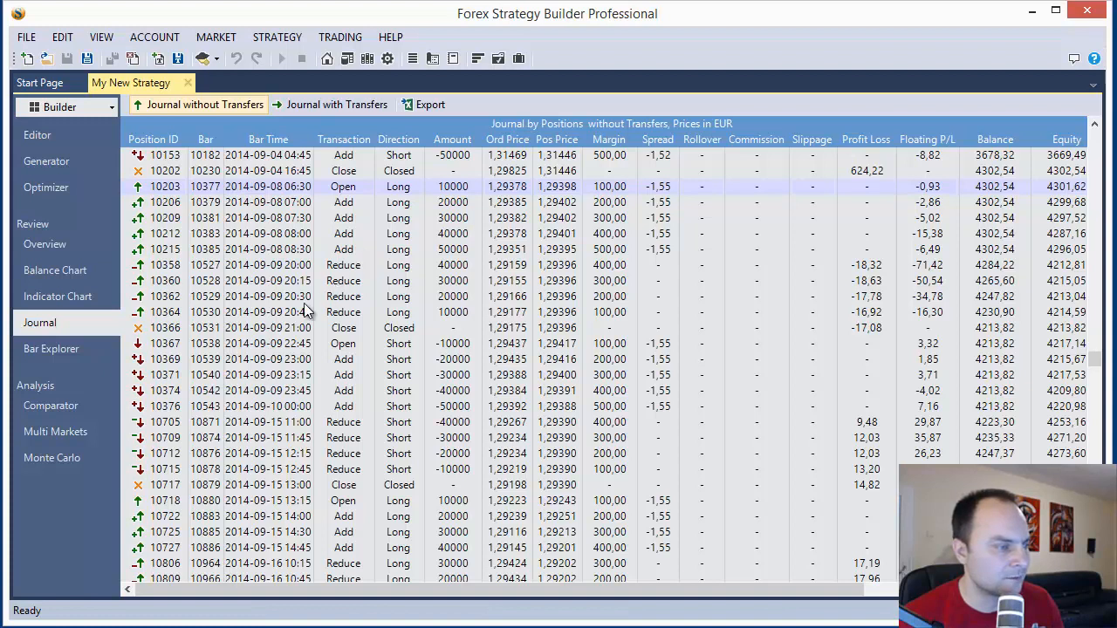
pyautogui.moveTo(142, 358)
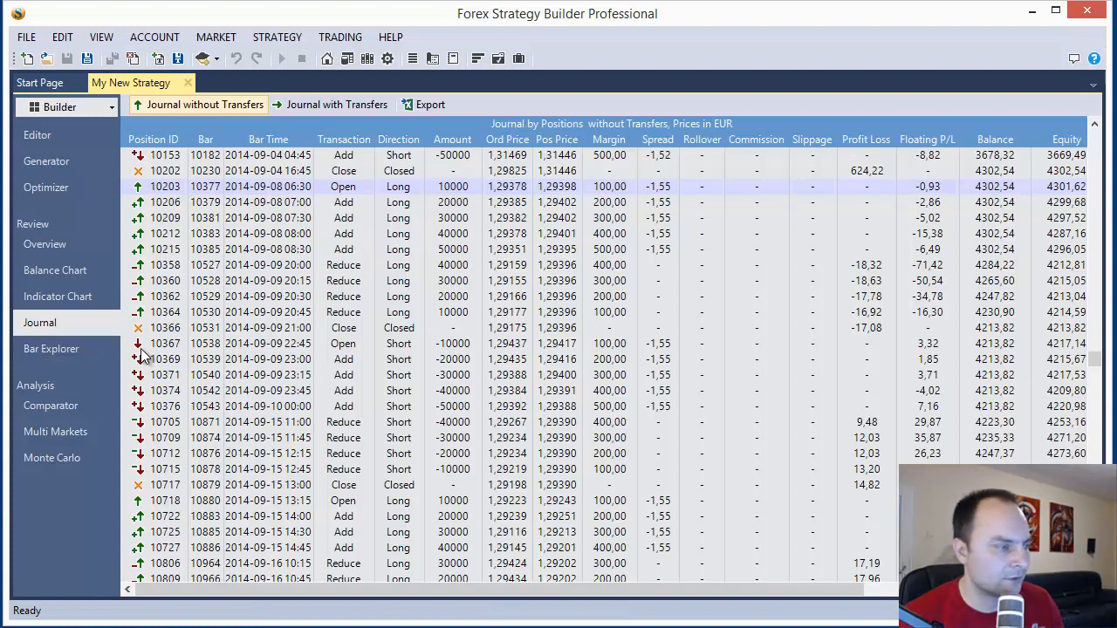
pyautogui.moveTo(150, 370)
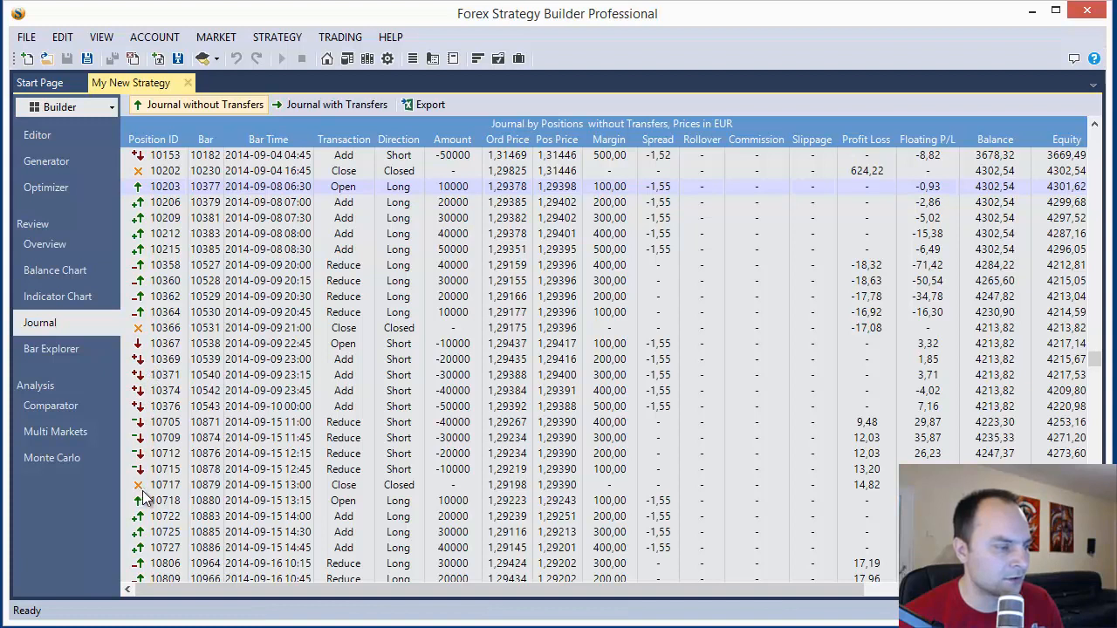
pyautogui.moveTo(153, 171)
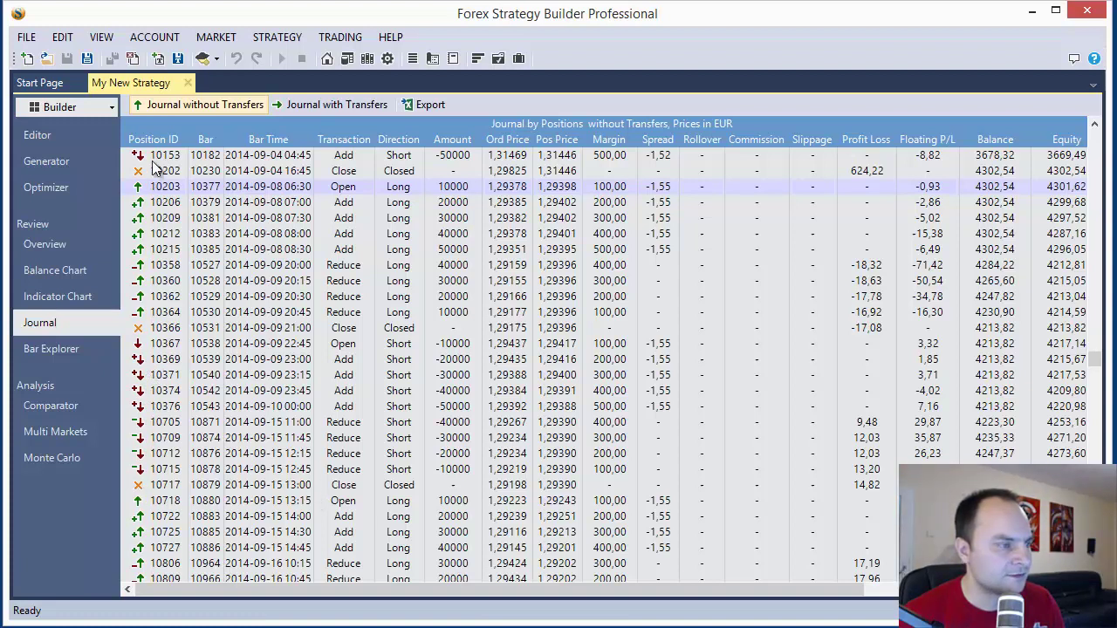
pyautogui.moveTo(247, 443)
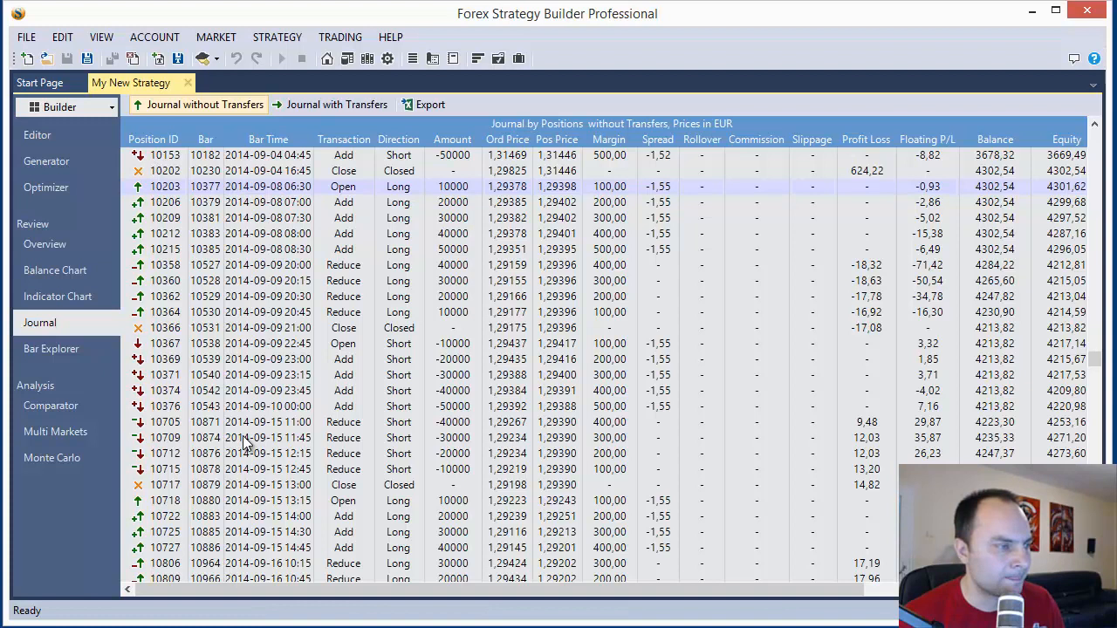
pyautogui.moveTo(322, 241)
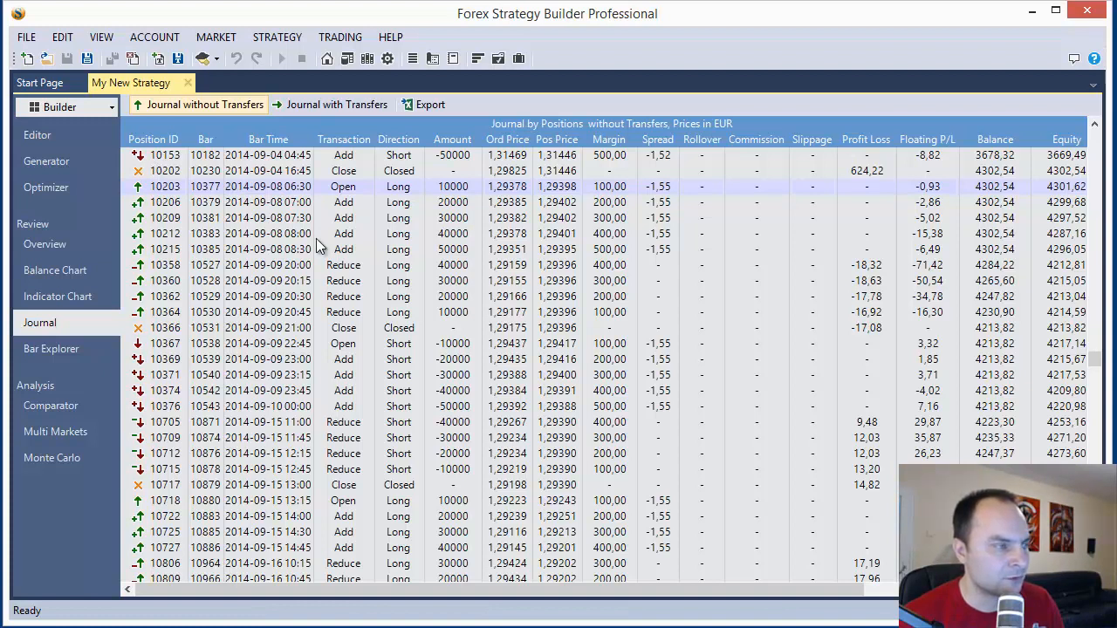
pyautogui.moveTo(960, 419)
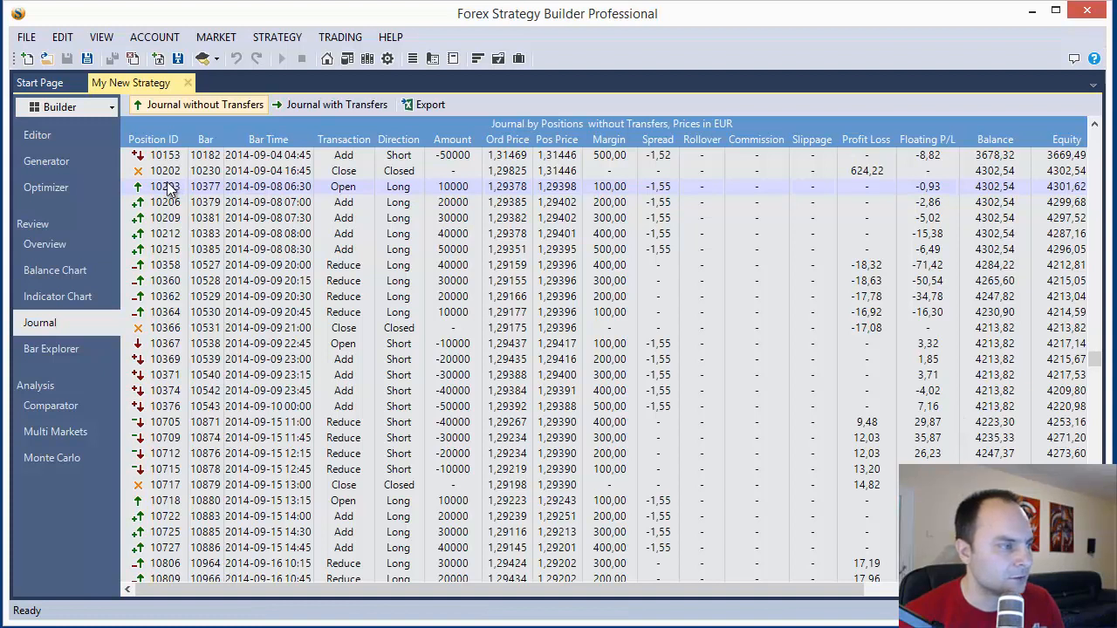
pyautogui.moveTo(276, 199)
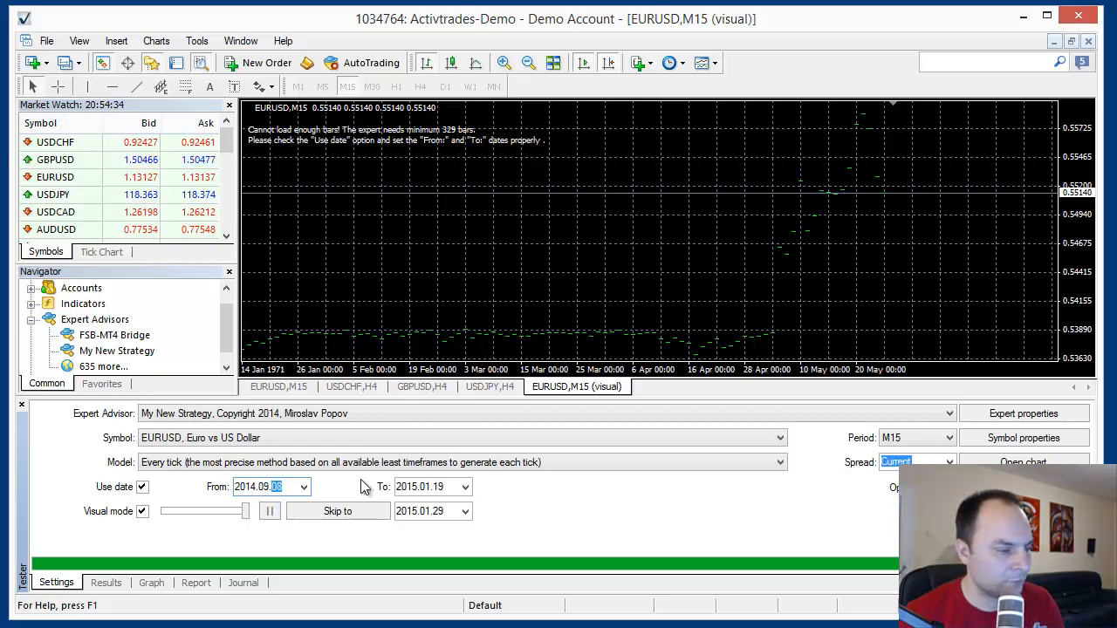
# Move to the To date field after setting the start to 2014.09.08.
pyautogui.click(408, 487)
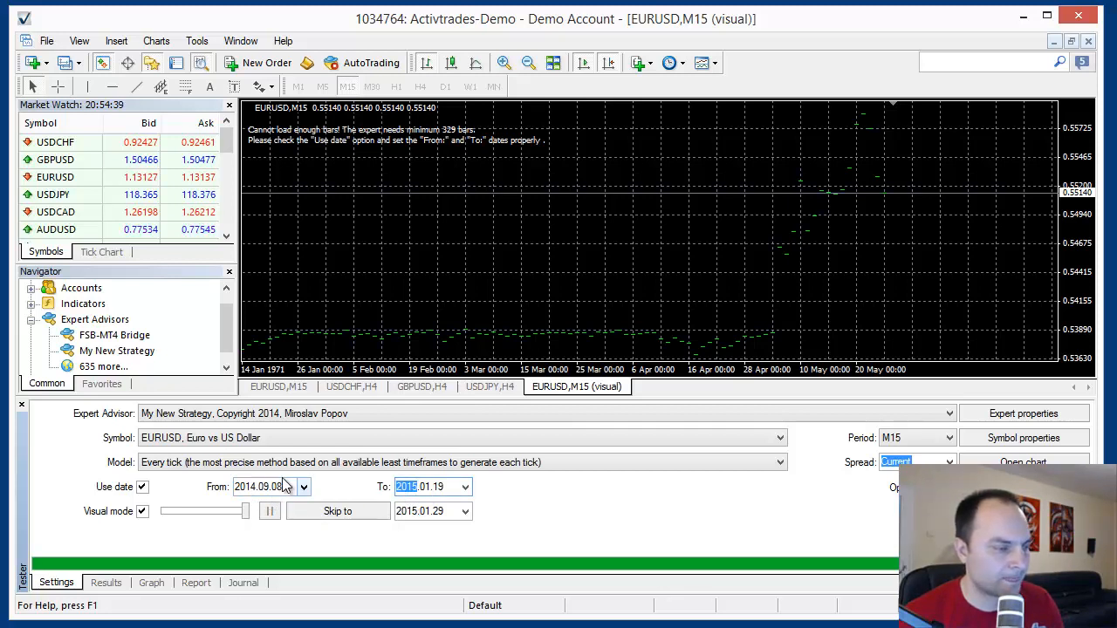
pyautogui.moveTo(370, 509)
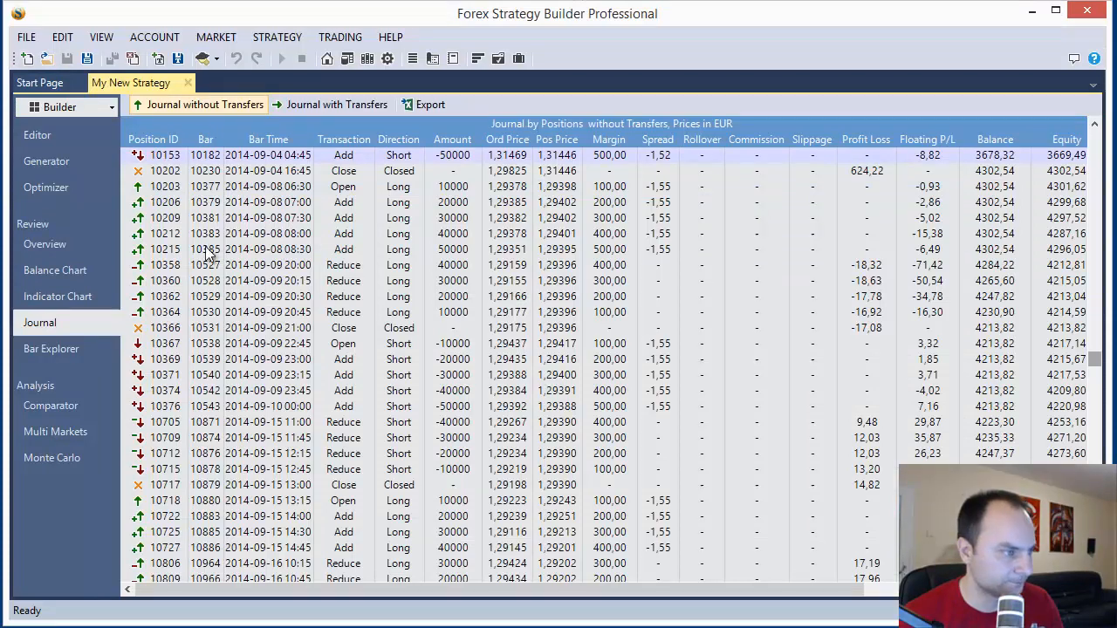
pyautogui.moveTo(279, 202)
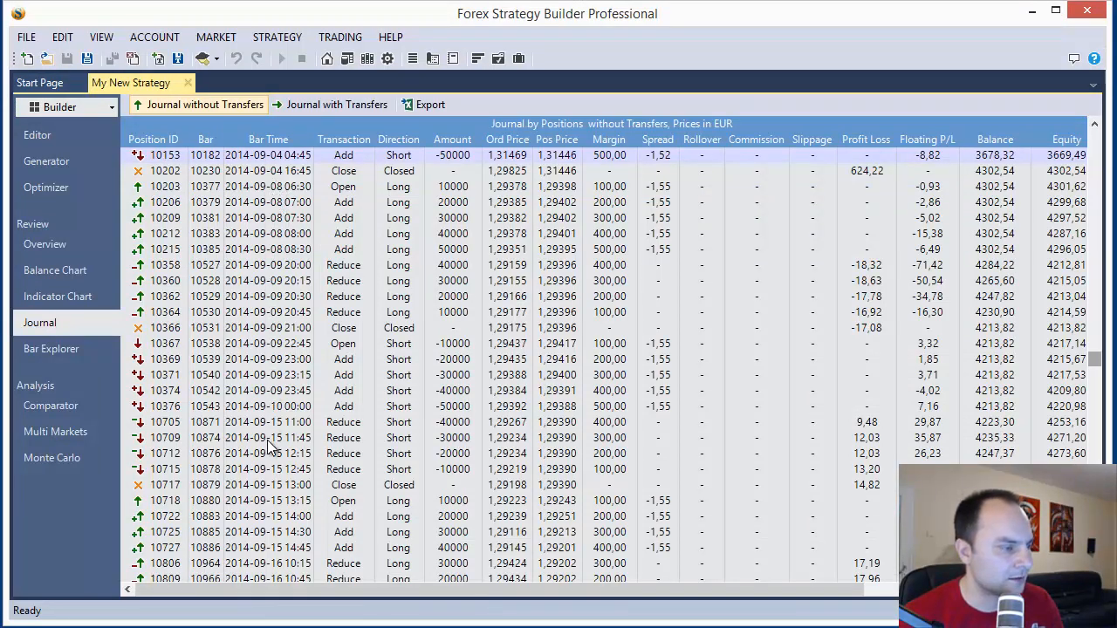
pyautogui.moveTo(279, 497)
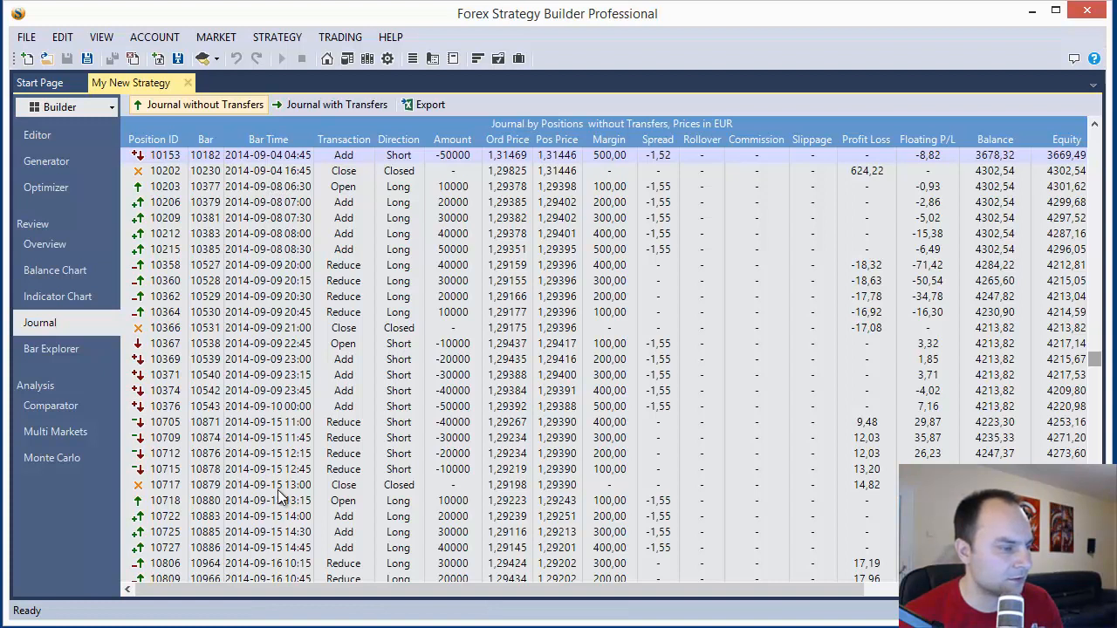
pyautogui.moveTo(934, 26)
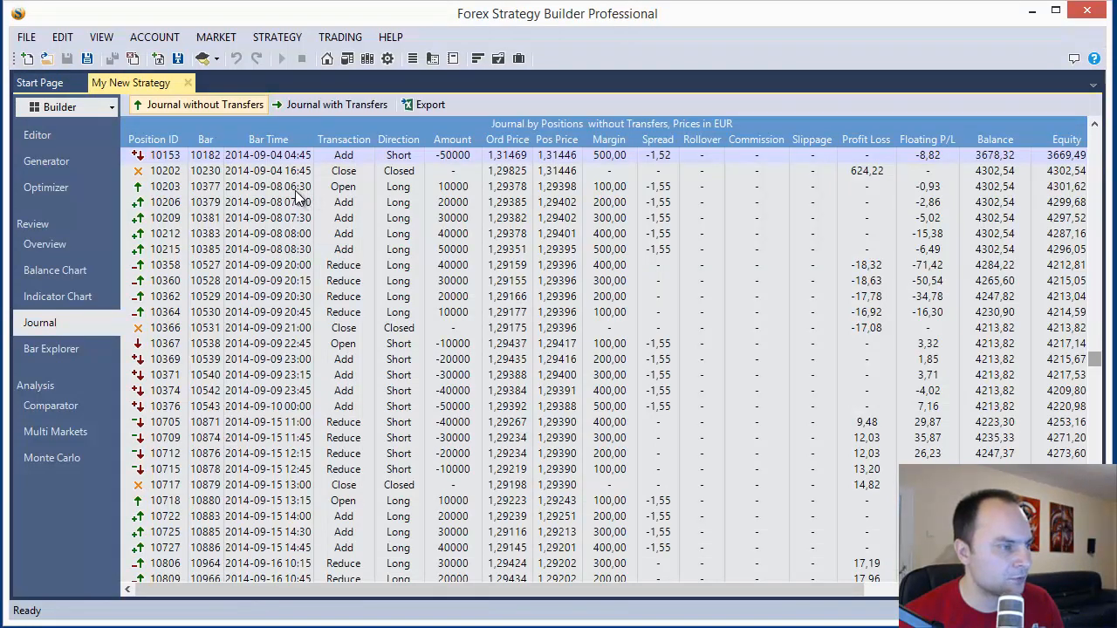
pyautogui.moveTo(309, 217)
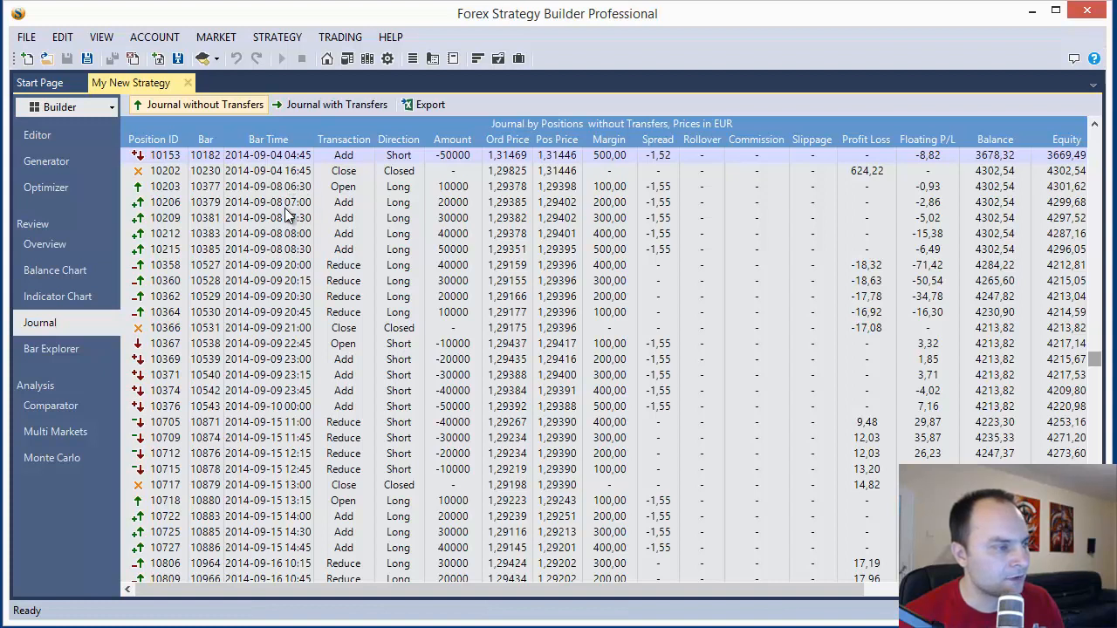
pyautogui.moveTo(310, 190)
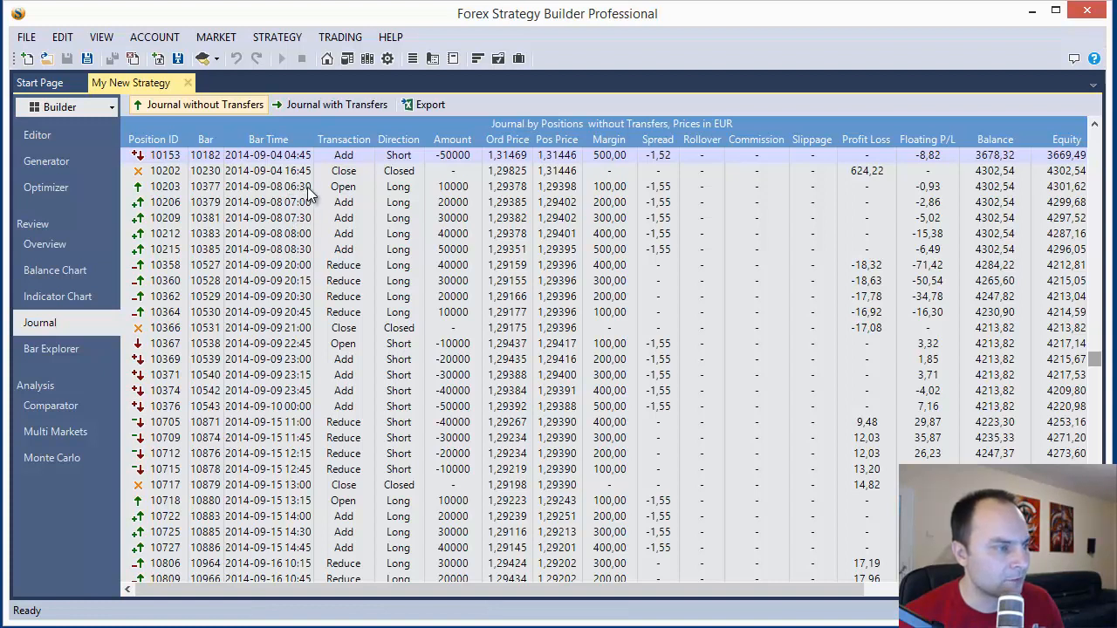
pyautogui.moveTo(326, 203)
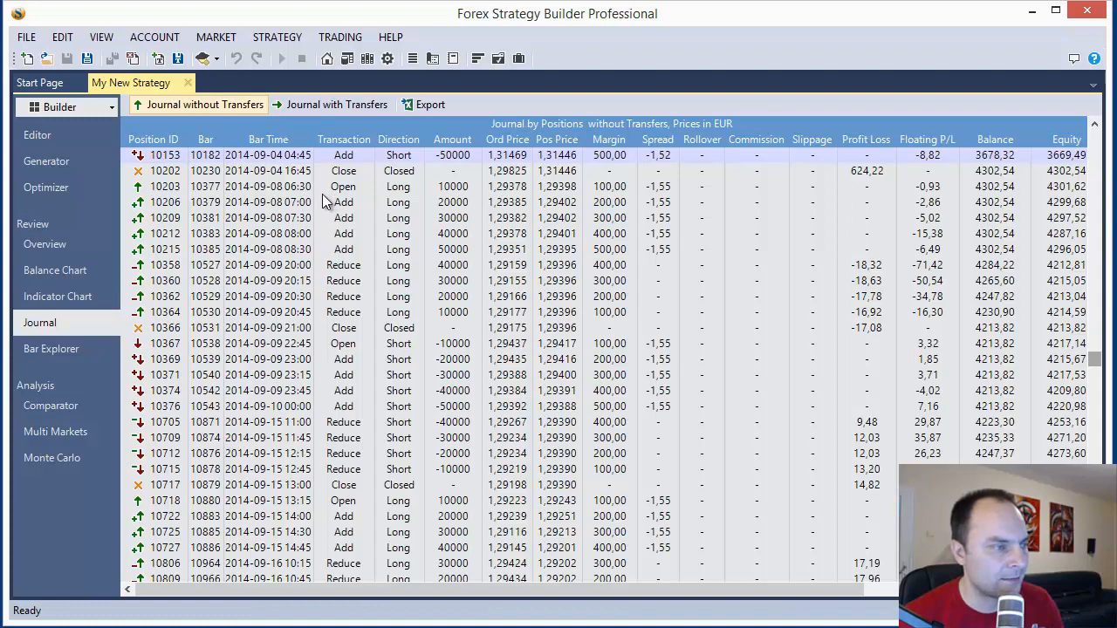
pyautogui.moveTo(1049, 12)
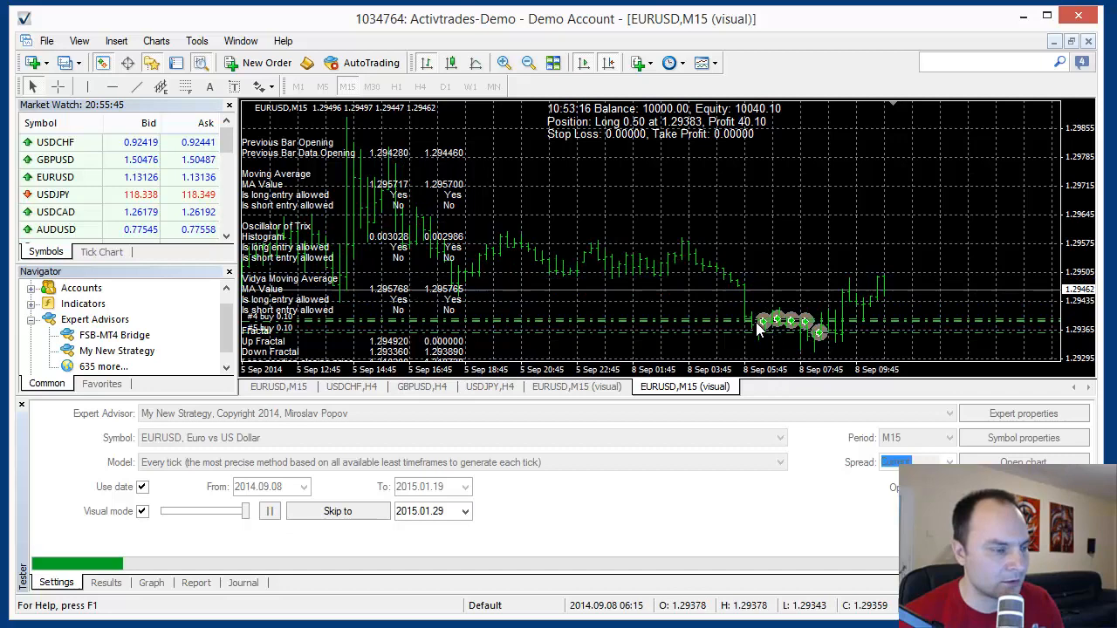
pyautogui.click(101, 583)
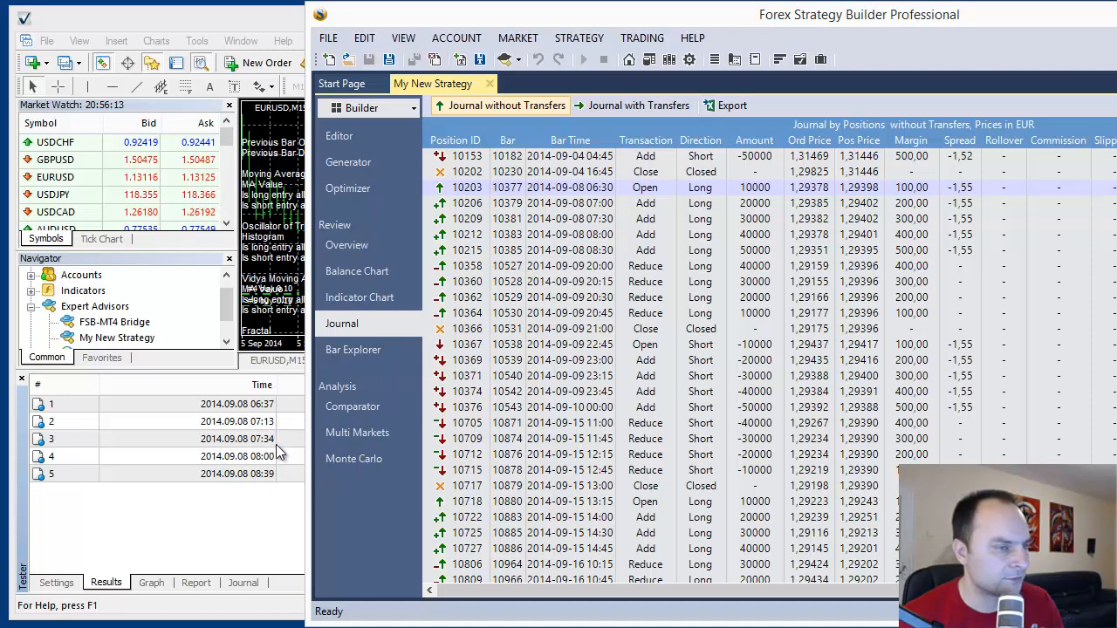
pyautogui.moveTo(613, 220)
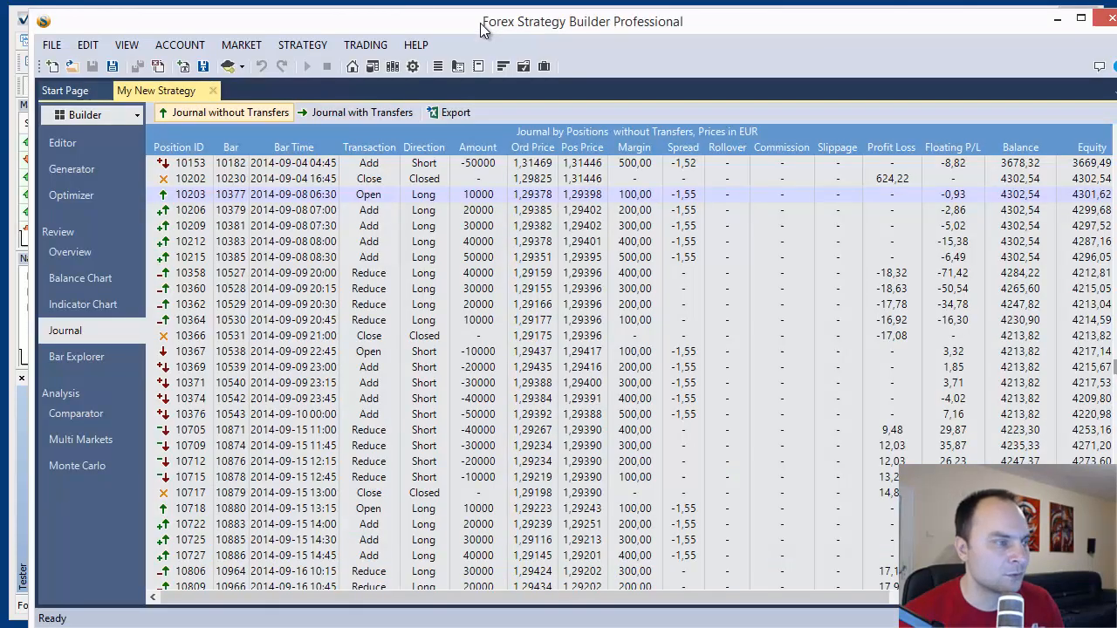
pyautogui.moveTo(490, 139)
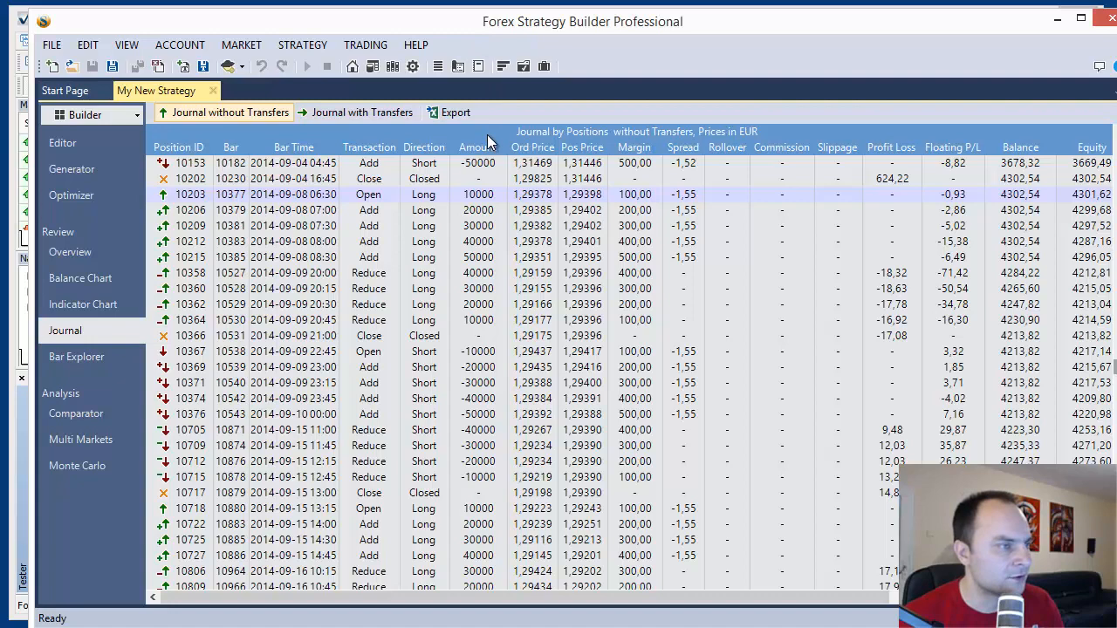
pyautogui.moveTo(899, 342)
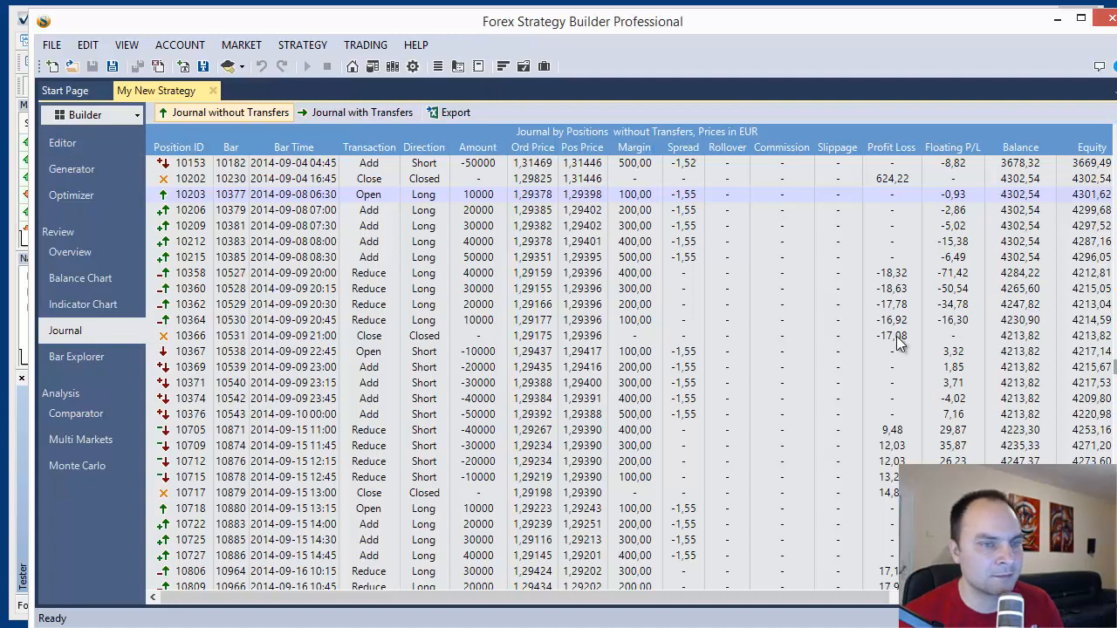
pyautogui.moveTo(370, 252)
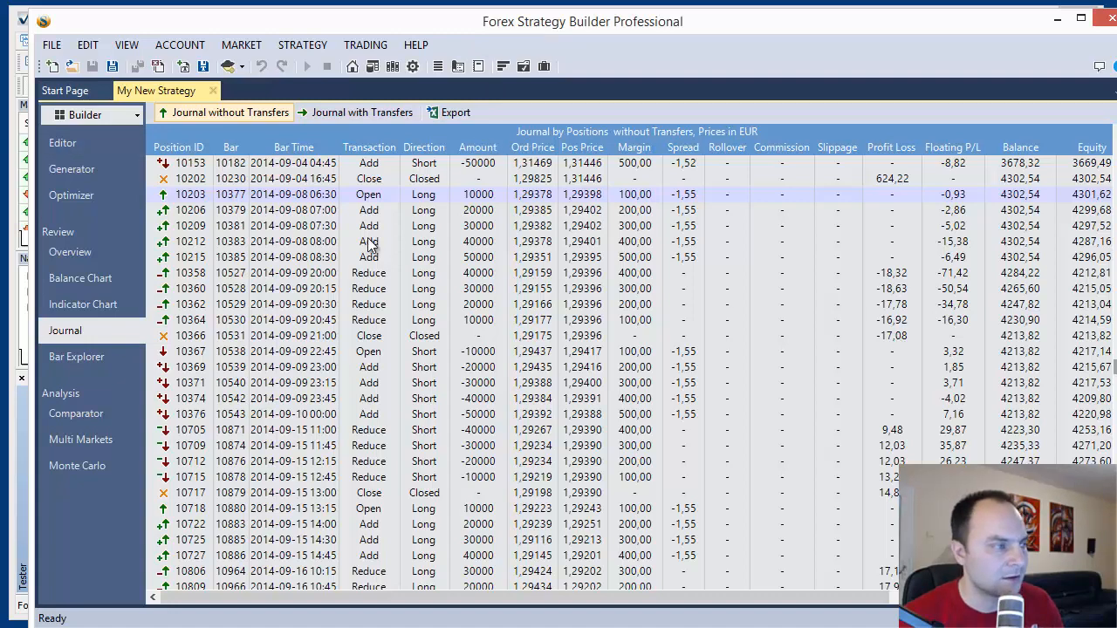
# Show the strategy editor and list the interpolation methods, leaving Pessimistic selected.
pyautogui.click(63, 143)
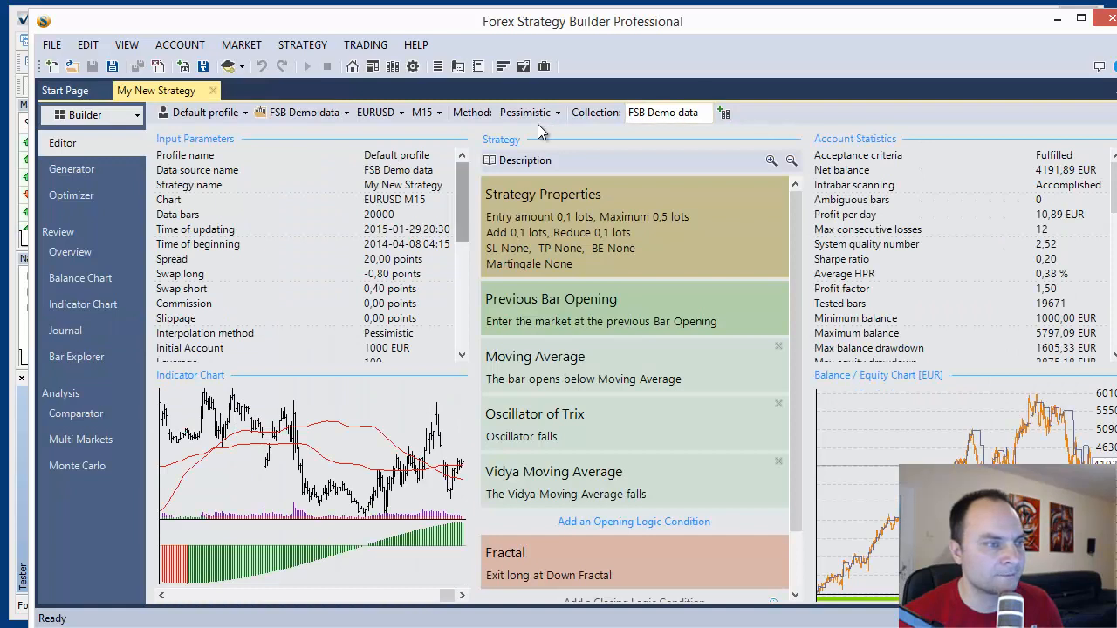
pyautogui.click(555, 112)
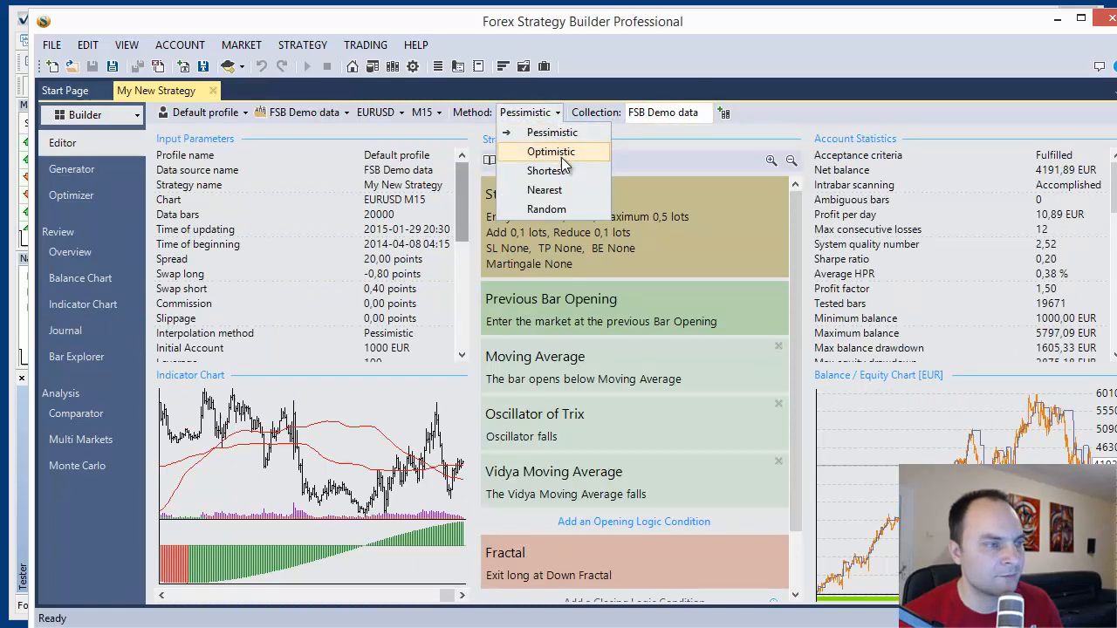
pyautogui.moveTo(548, 210)
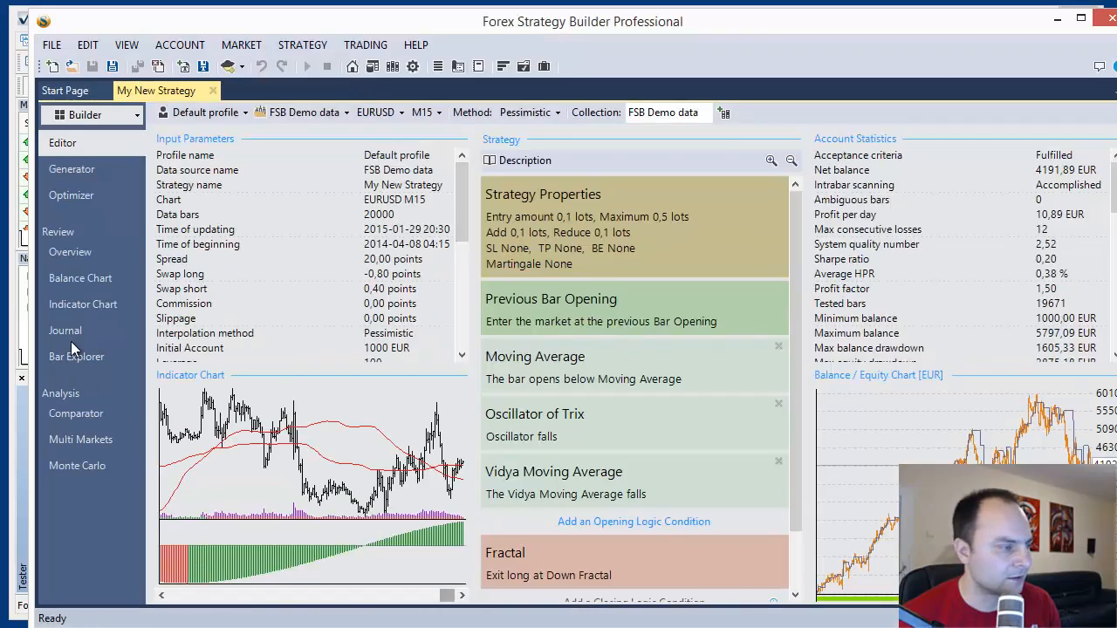
# Return to the position journal and scroll through the late-August 2014 positions.
pyautogui.click(65, 332)
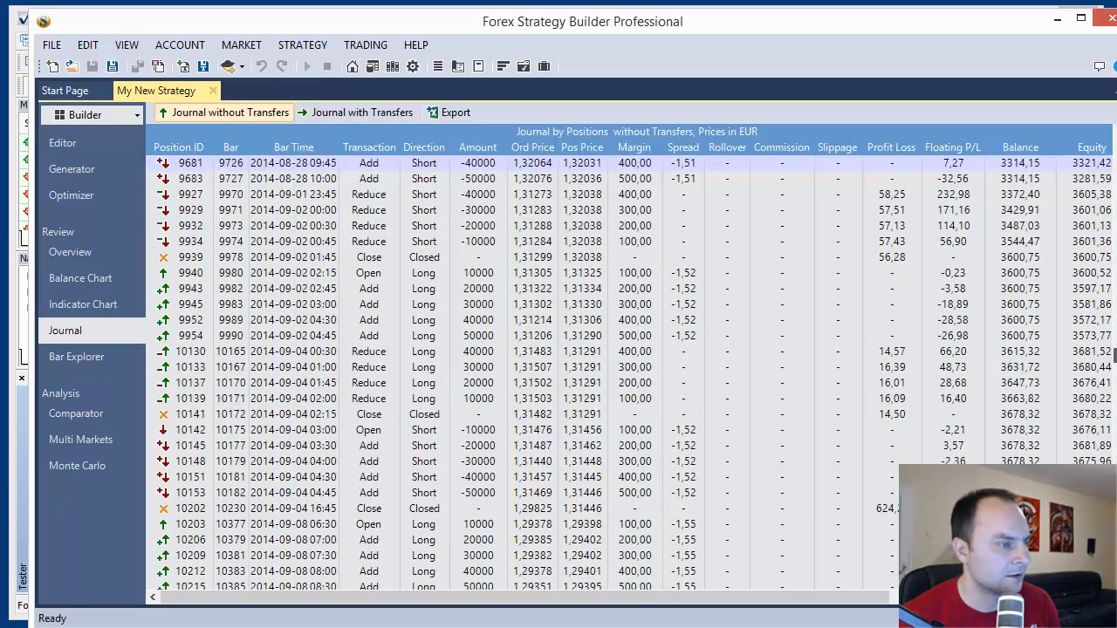
pyautogui.scroll(-3)
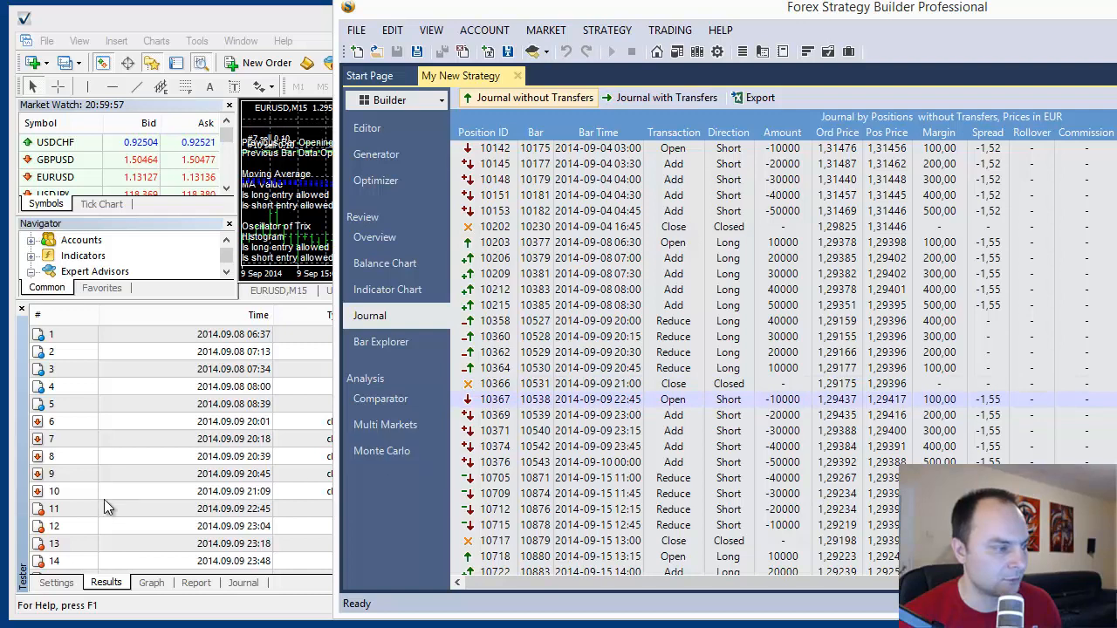
pyautogui.moveTo(274, 520)
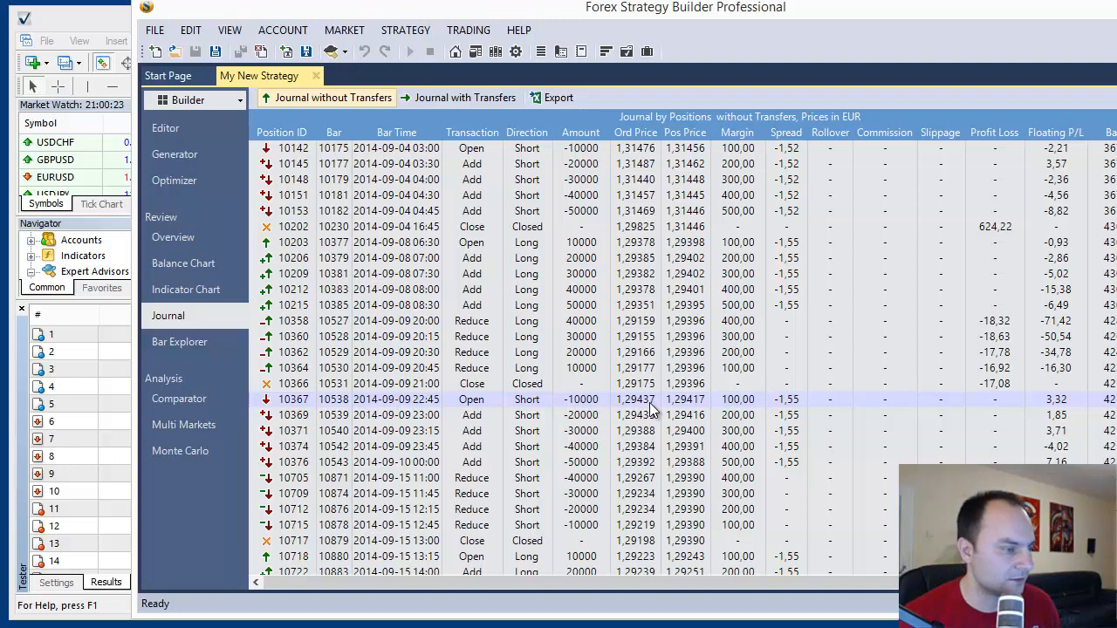
pyautogui.moveTo(314, 10)
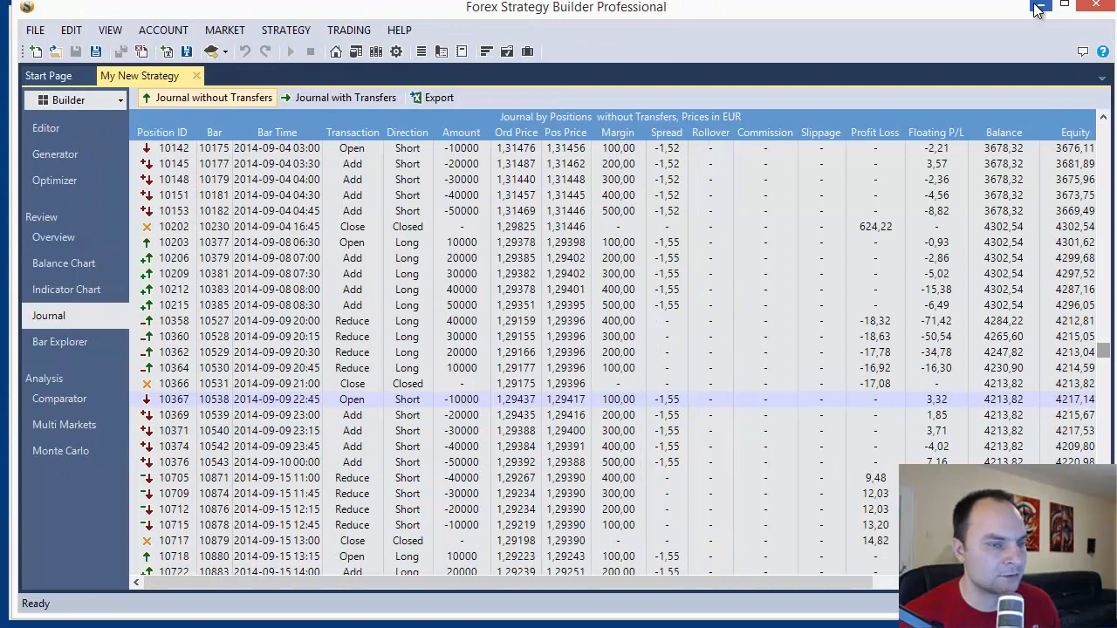
pyautogui.moveTo(1039, 8)
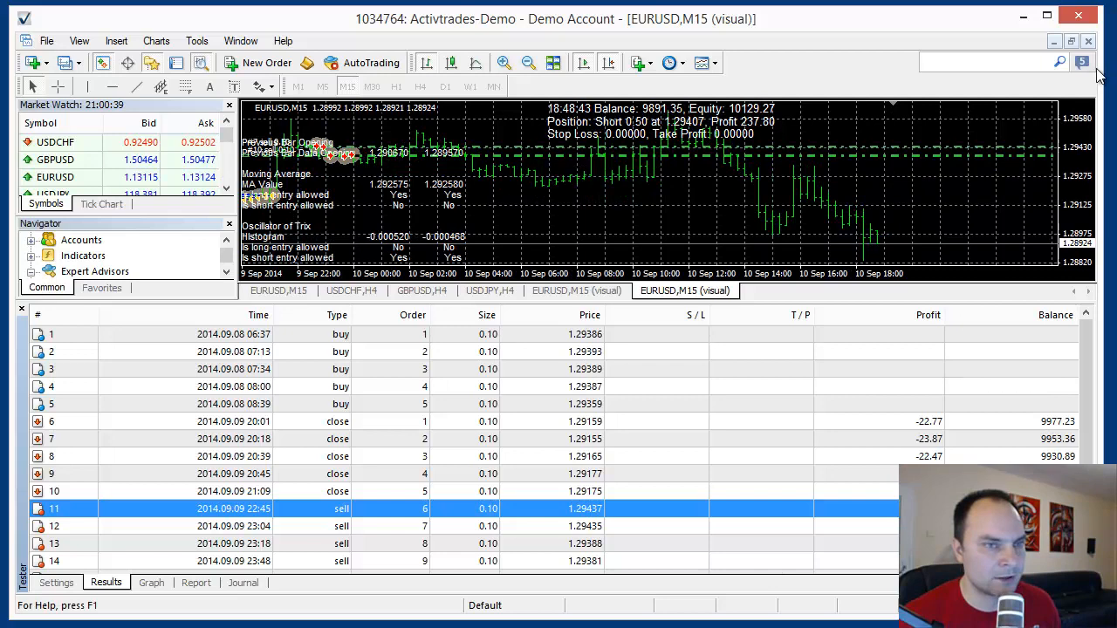
# Switch from the MetaTrader 4 terminal to the MetaTrader 5 window.
pyautogui.click(56, 583)
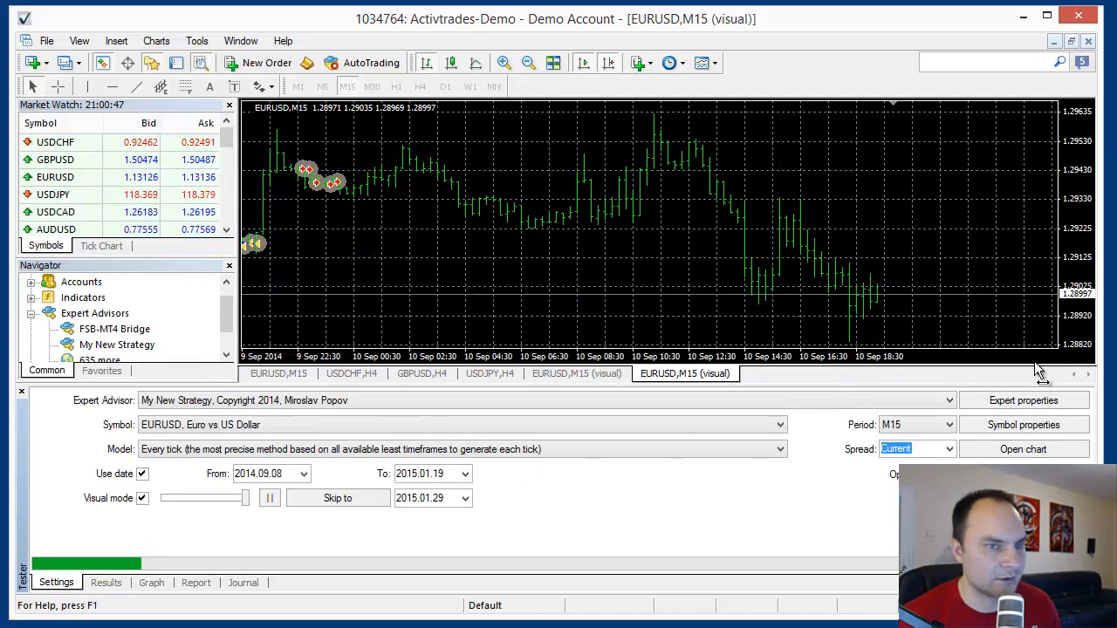
pyautogui.moveTo(1091, 42)
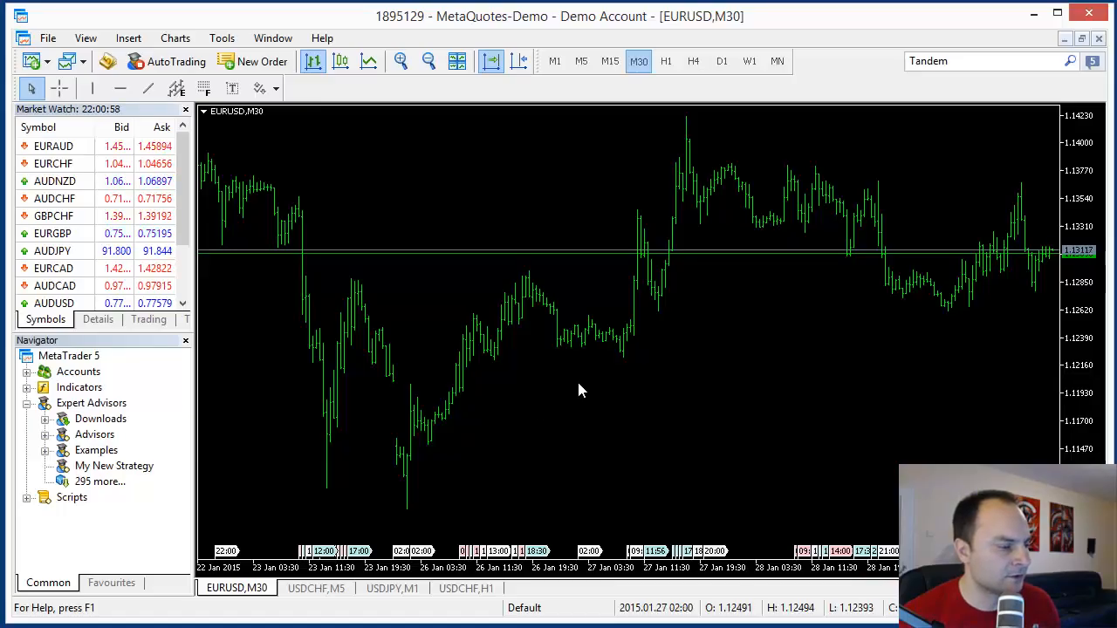
pyautogui.moveTo(87, 472)
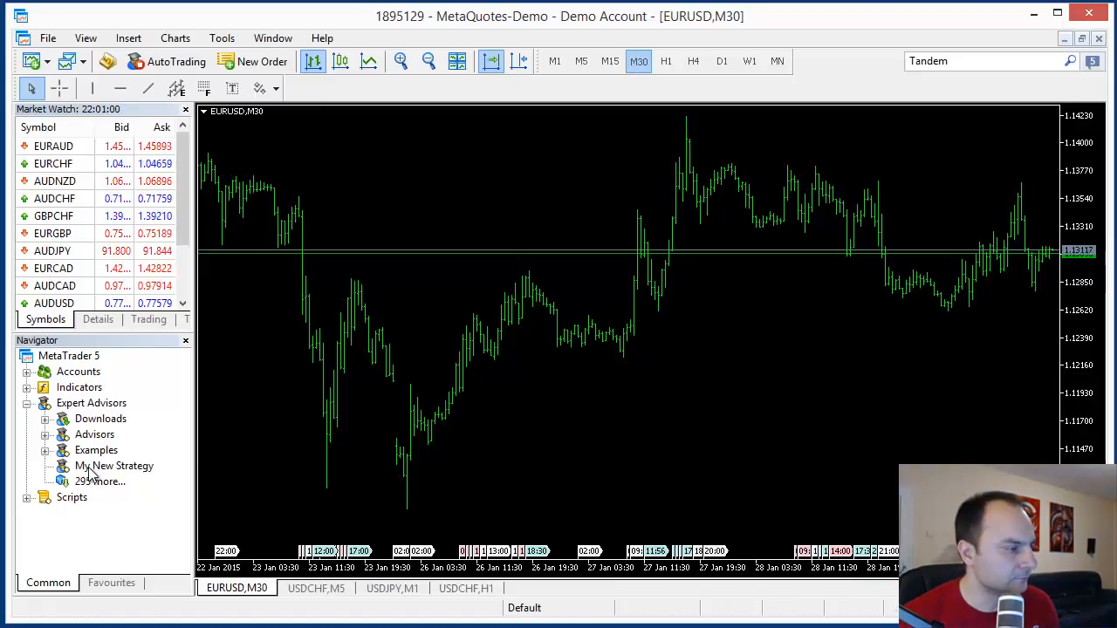
# Start a test of My New Strategy from its Navigator context menu.
pyautogui.click(114, 466)
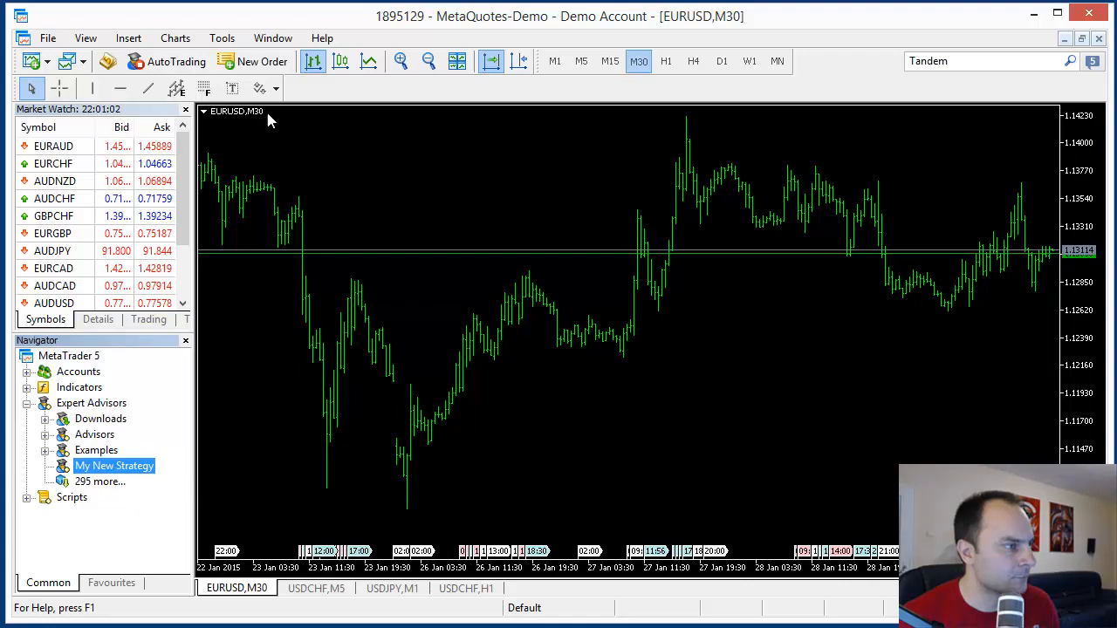
pyautogui.moveTo(293, 423)
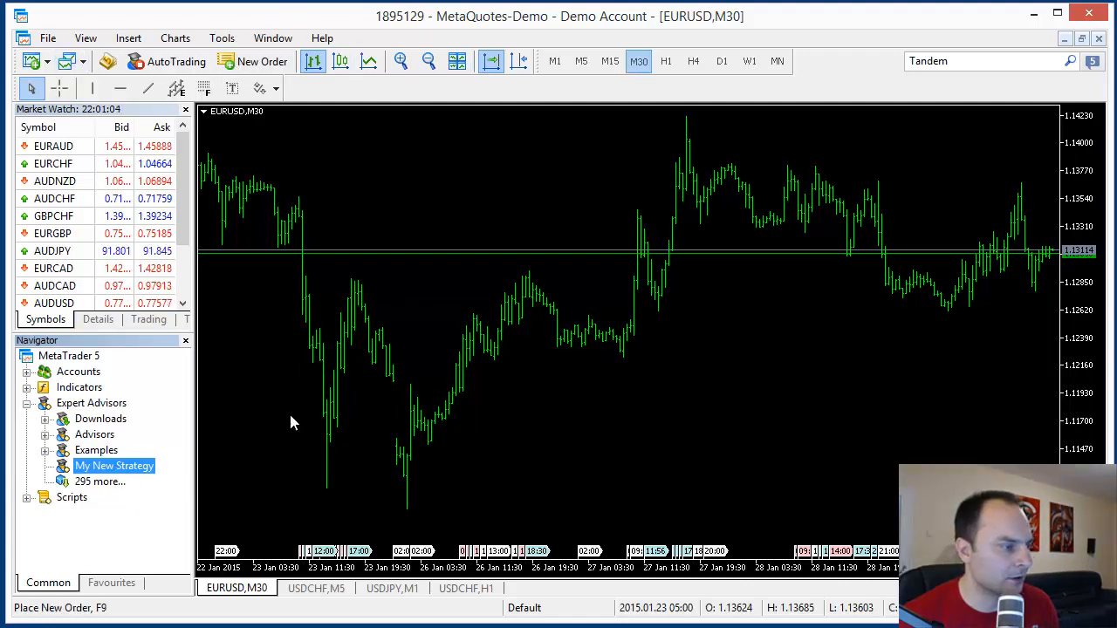
pyautogui.rightClick(115, 466)
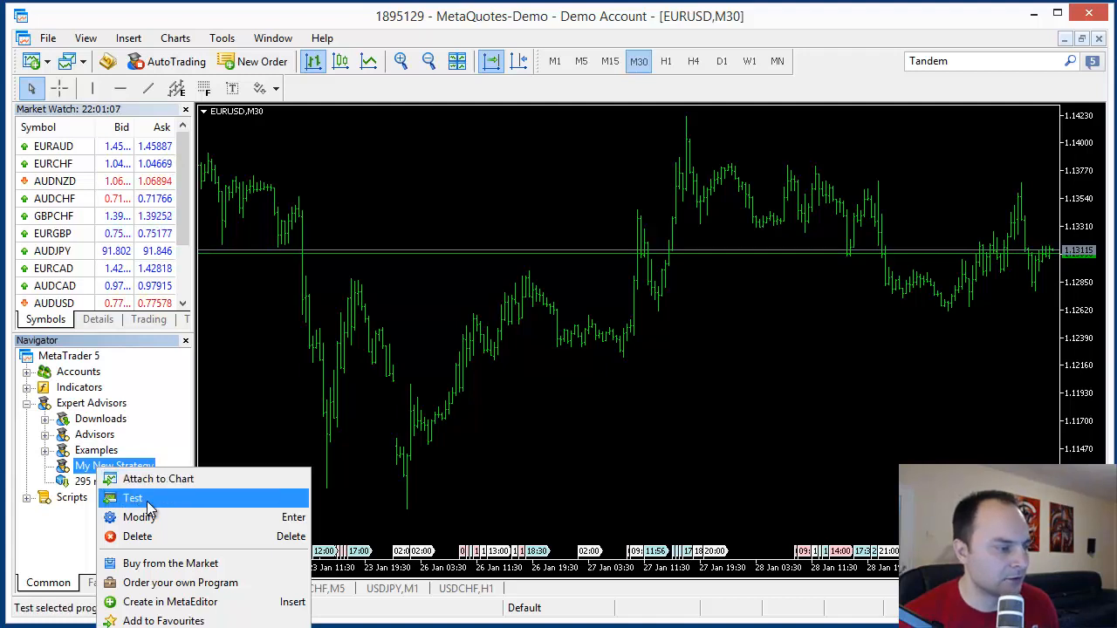
pyautogui.click(132, 497)
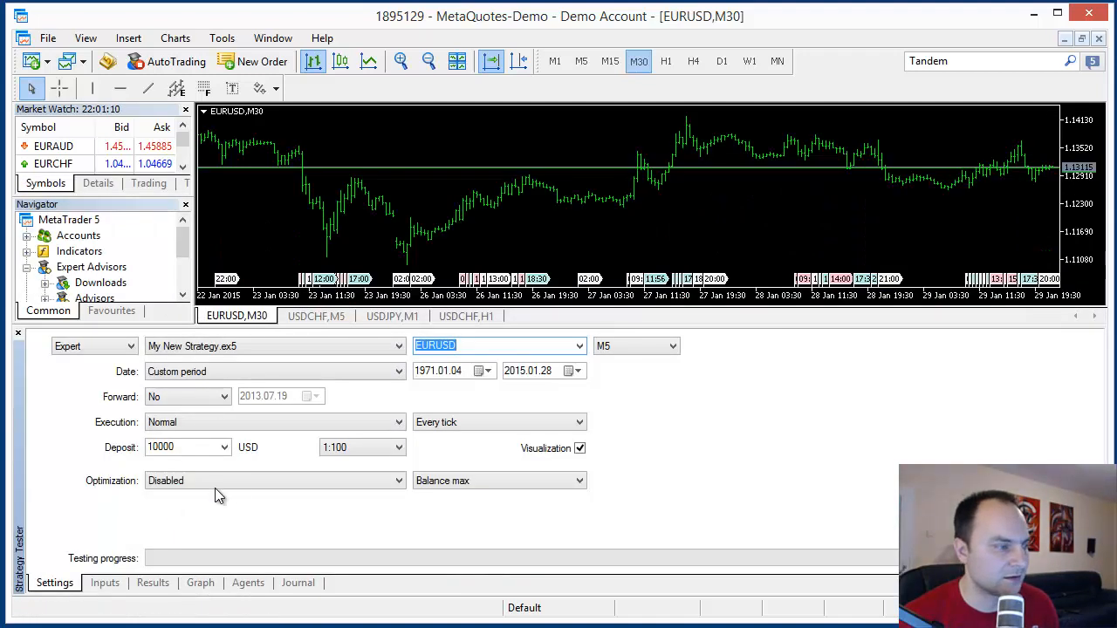
pyautogui.moveTo(828, 433)
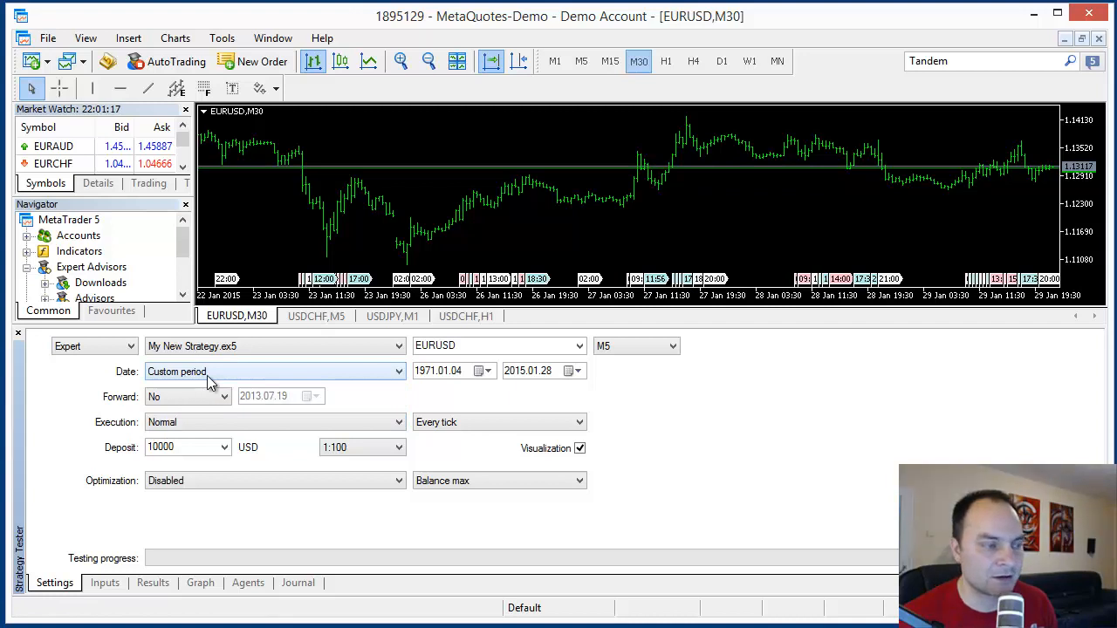
# Set the test start date to 2014.09.08 and the timeframe to M15.
pyautogui.click(420, 370)
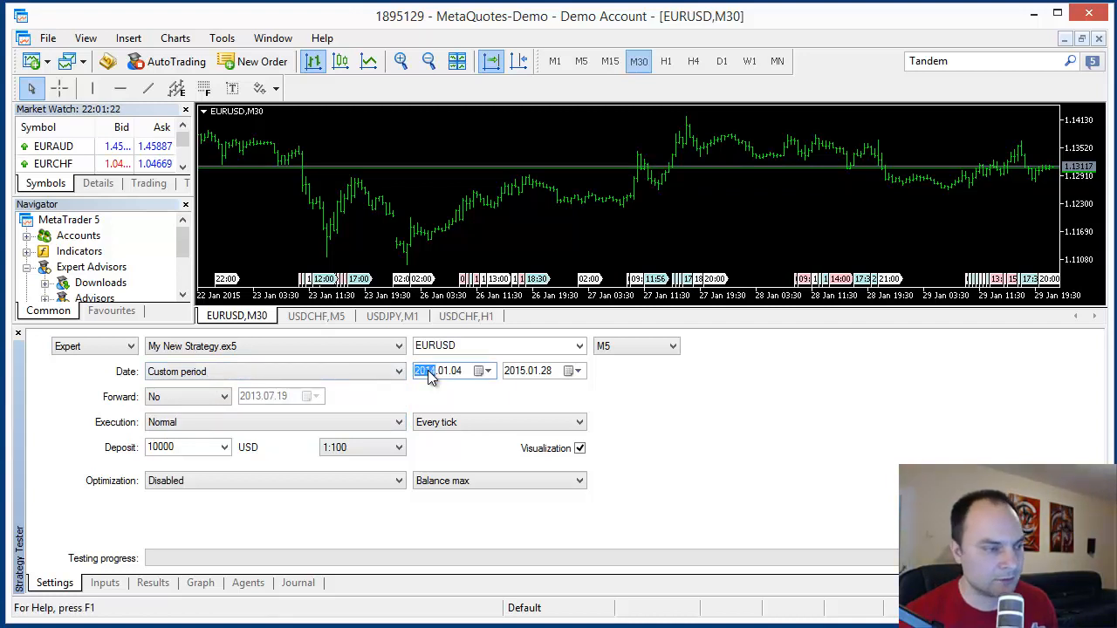
pyautogui.click(447, 370)
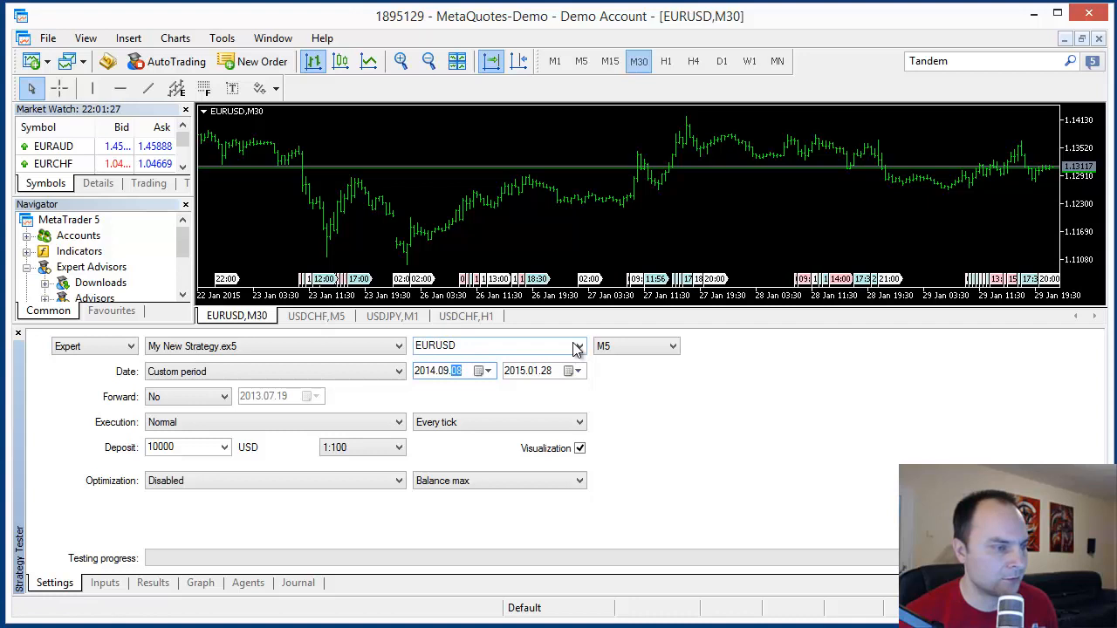
pyautogui.click(667, 346)
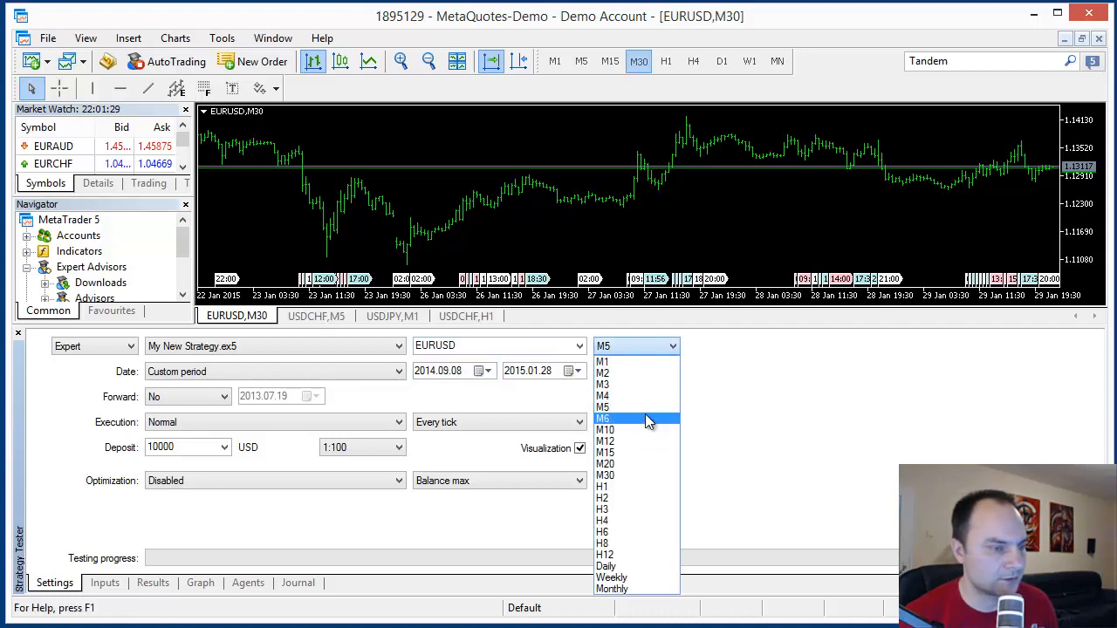
pyautogui.click(606, 453)
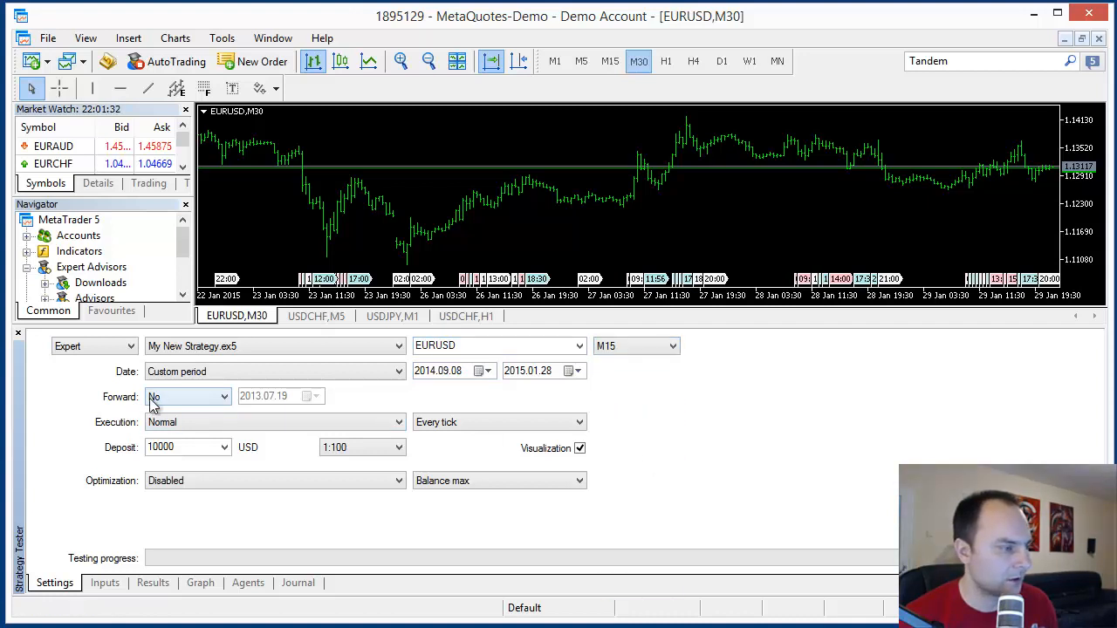
pyautogui.moveTo(202, 430)
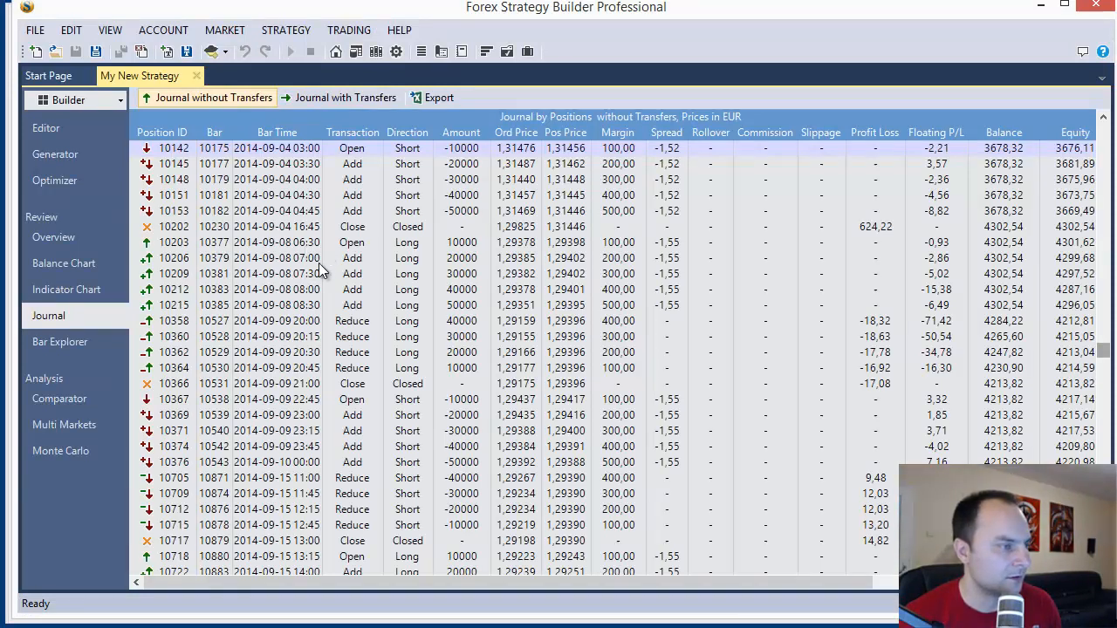
pyautogui.moveTo(1063, 7)
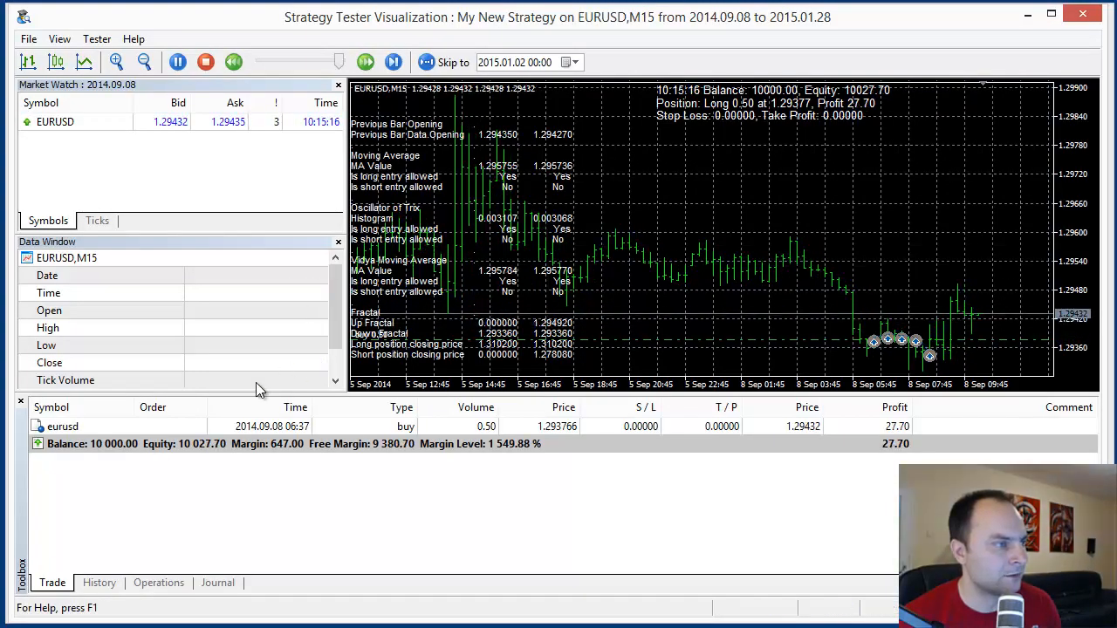
# Stop the running visual test at a 10,037.70 balance and close the visualization window.
pyautogui.click(207, 63)
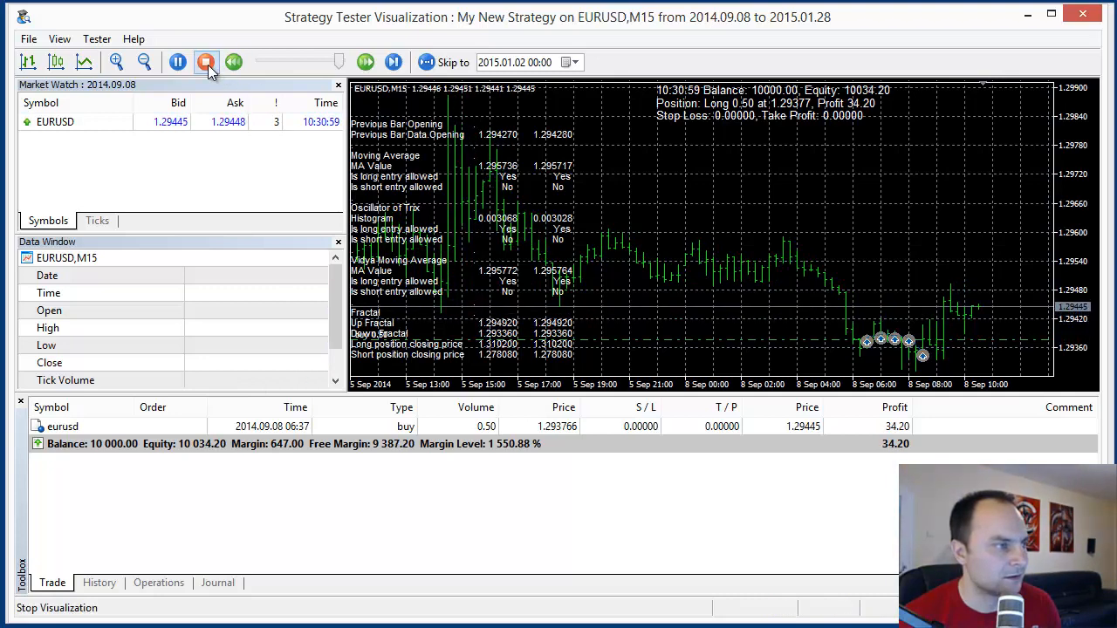
pyautogui.click(215, 63)
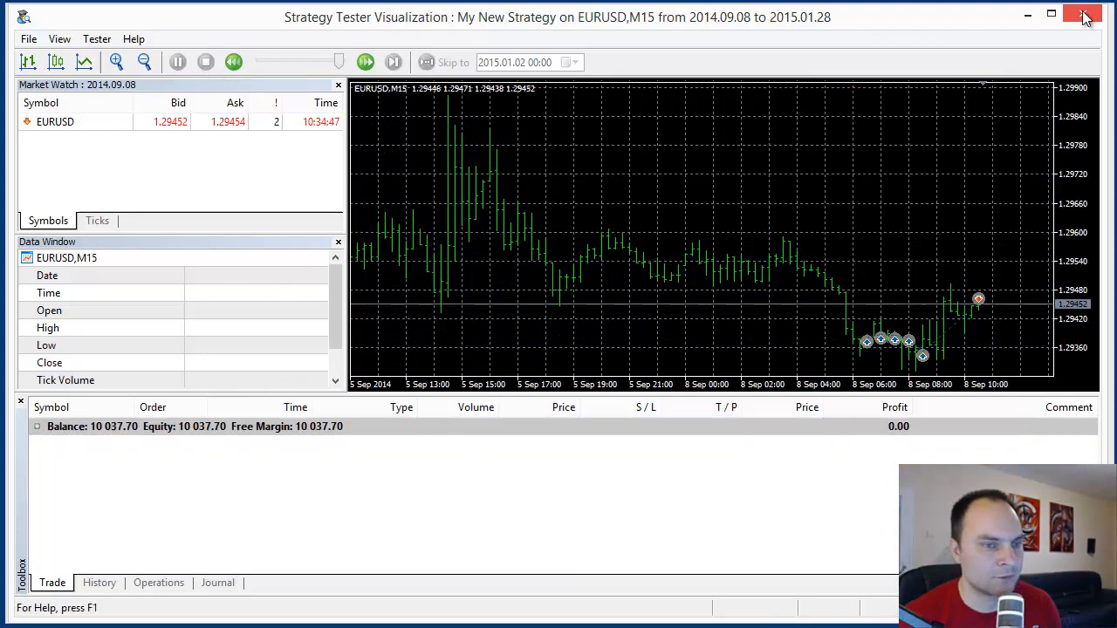
pyautogui.moveTo(1086, 17)
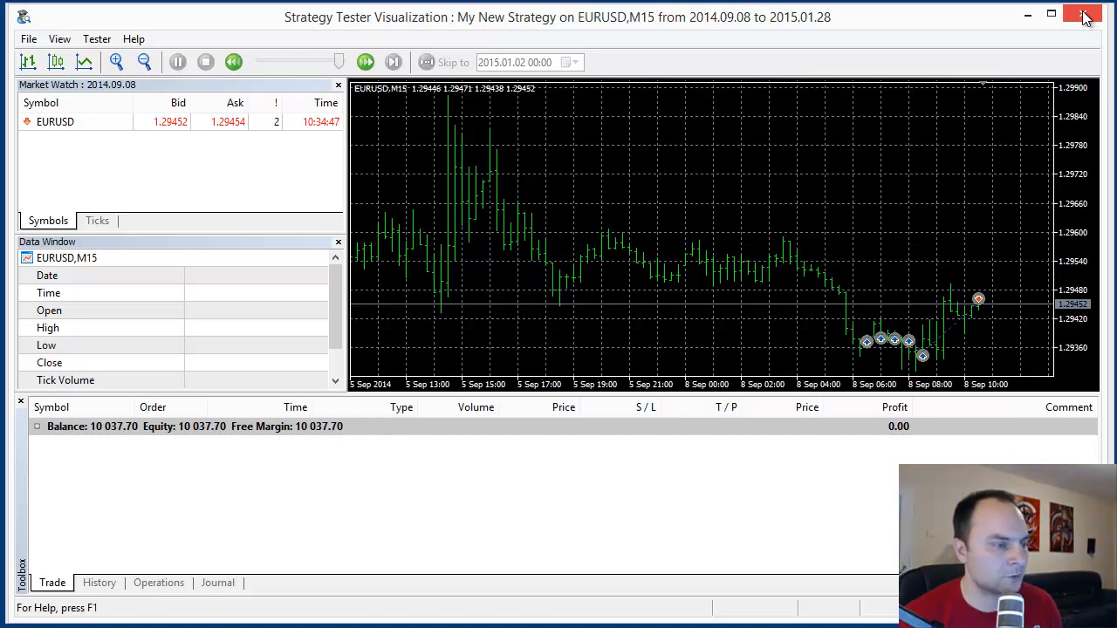
pyautogui.click(98, 583)
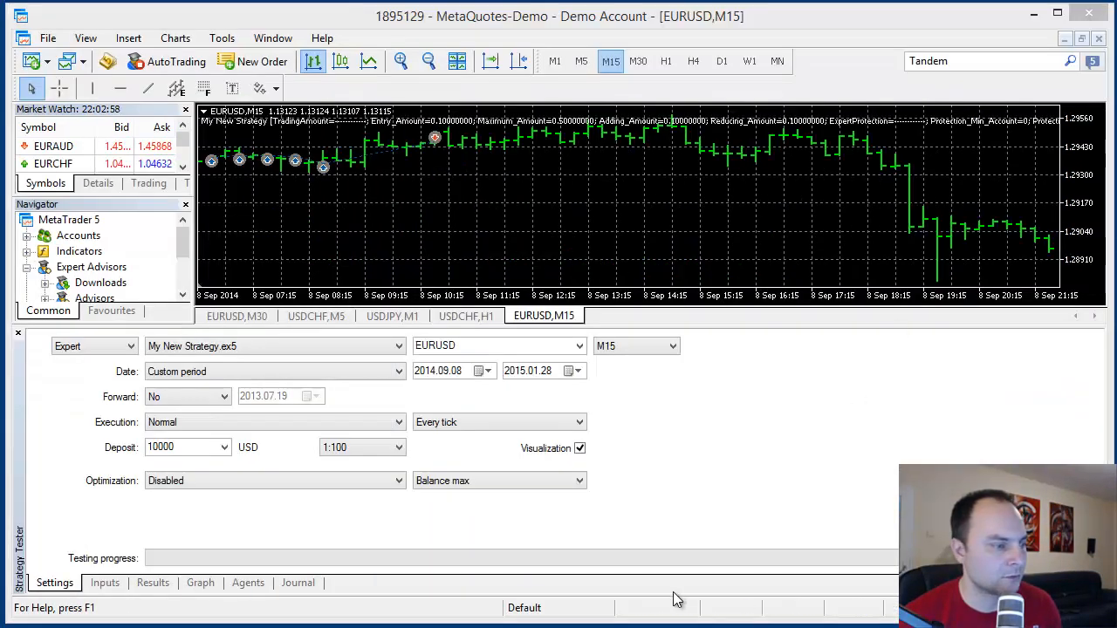
pyautogui.moveTo(429, 304)
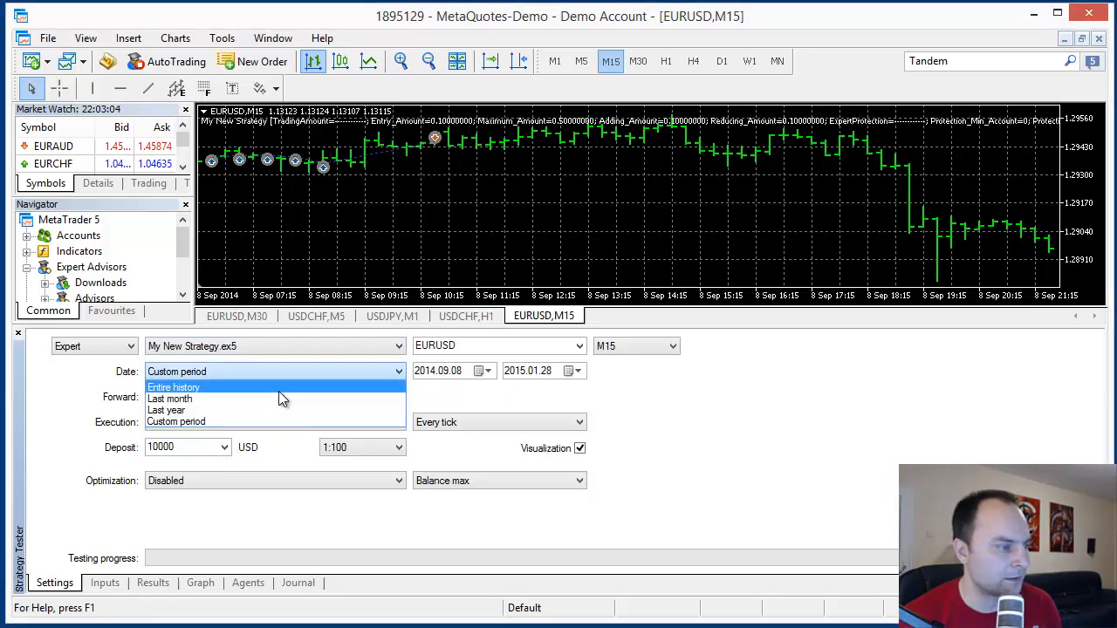
# Set the tester date range to Entire history so the test reruns from 1971.
pyautogui.click(175, 388)
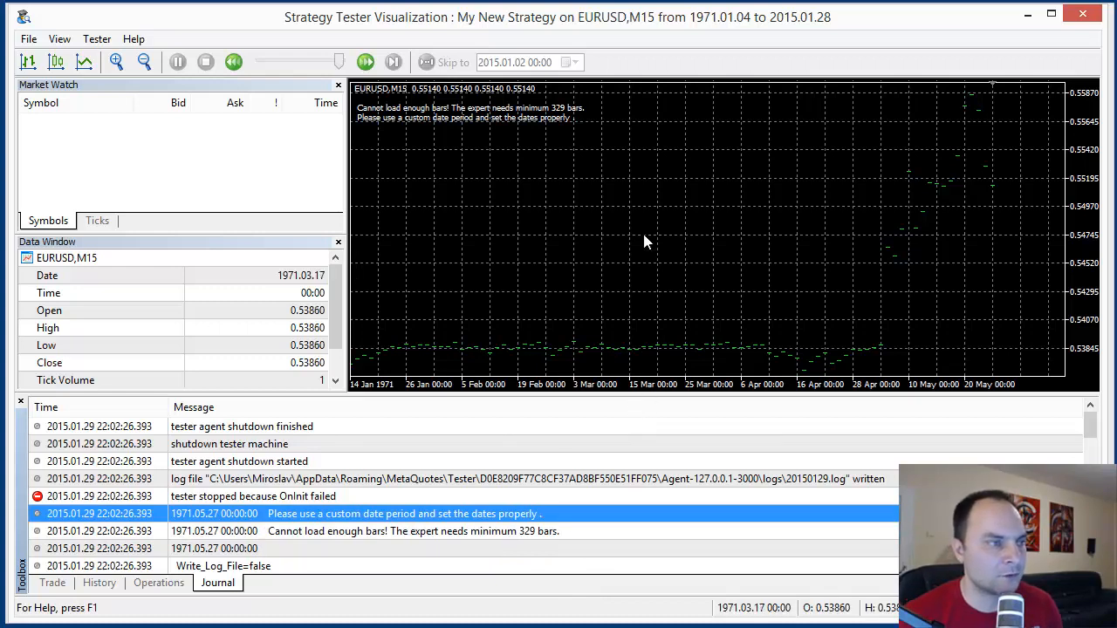
pyautogui.moveTo(644, 245)
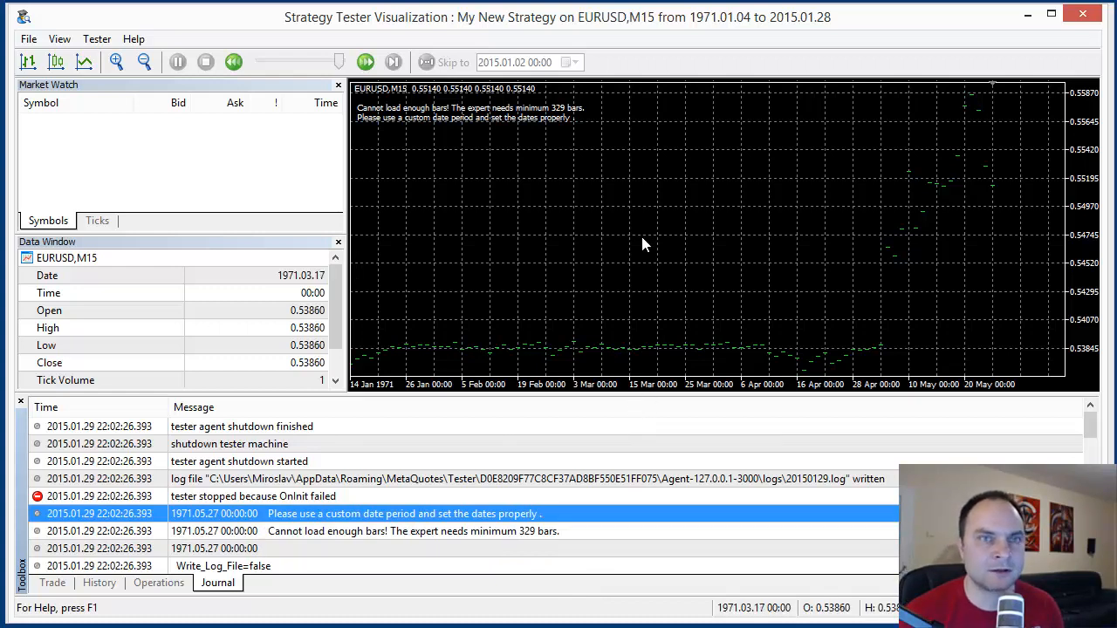